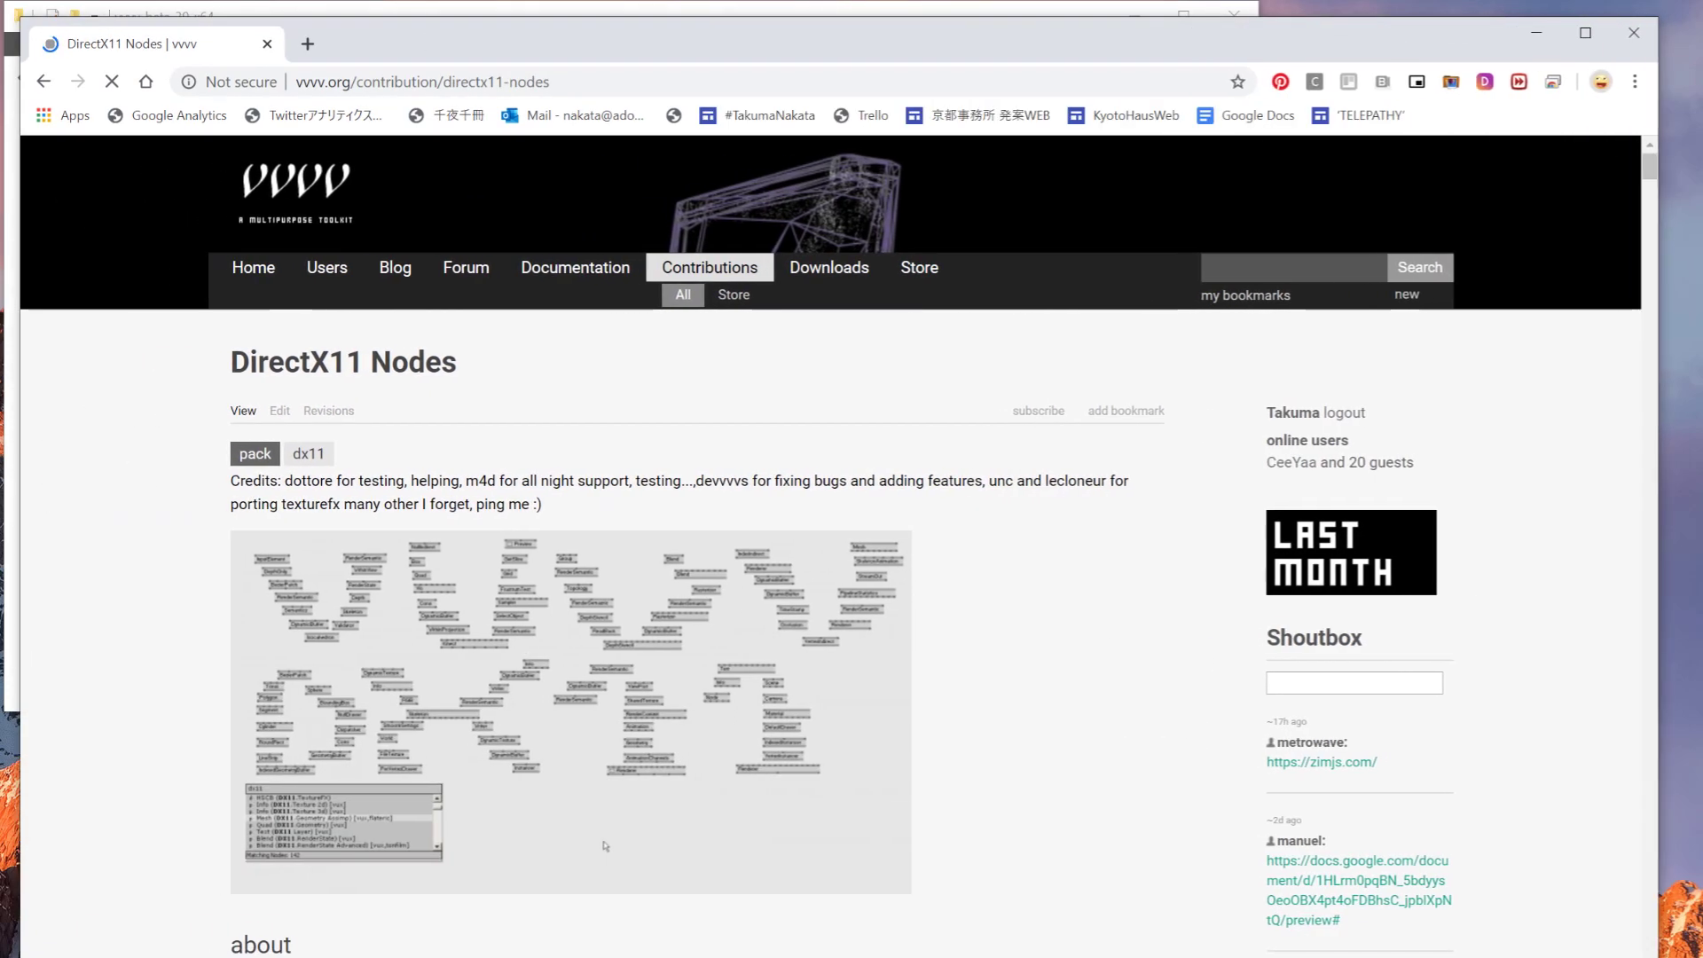
# Scroll the DirectX11 Nodes page to its 64bit and 32bit download links.
pyautogui.scroll(-3)
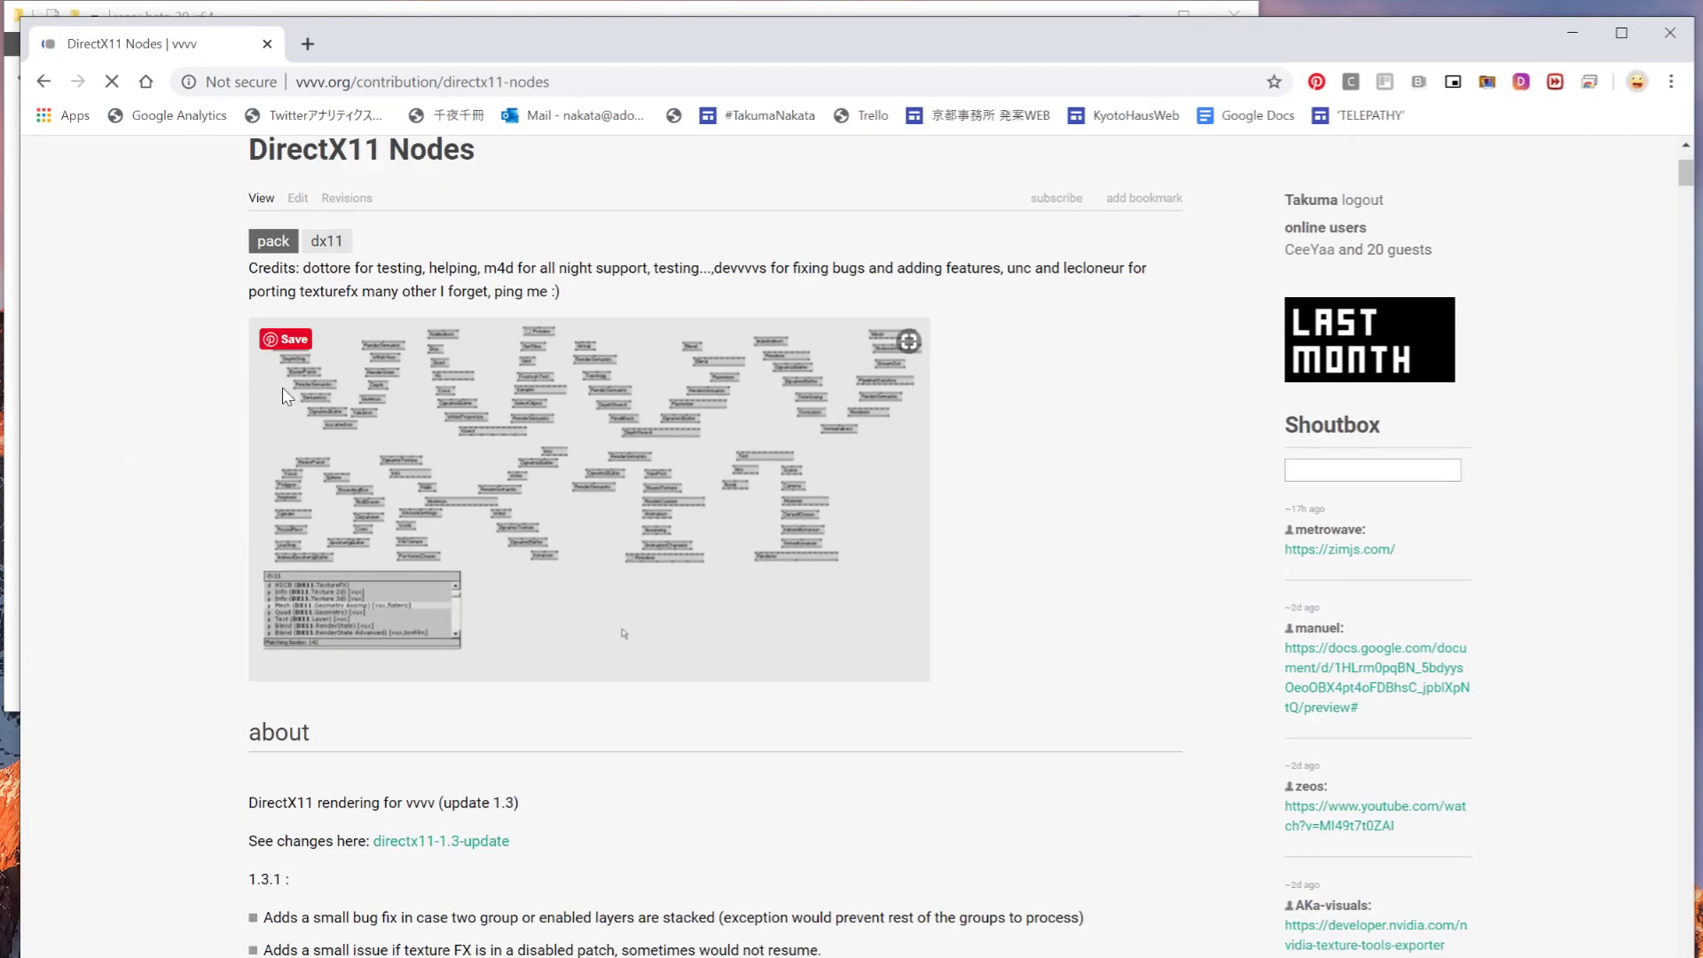
pyautogui.scroll(-3)
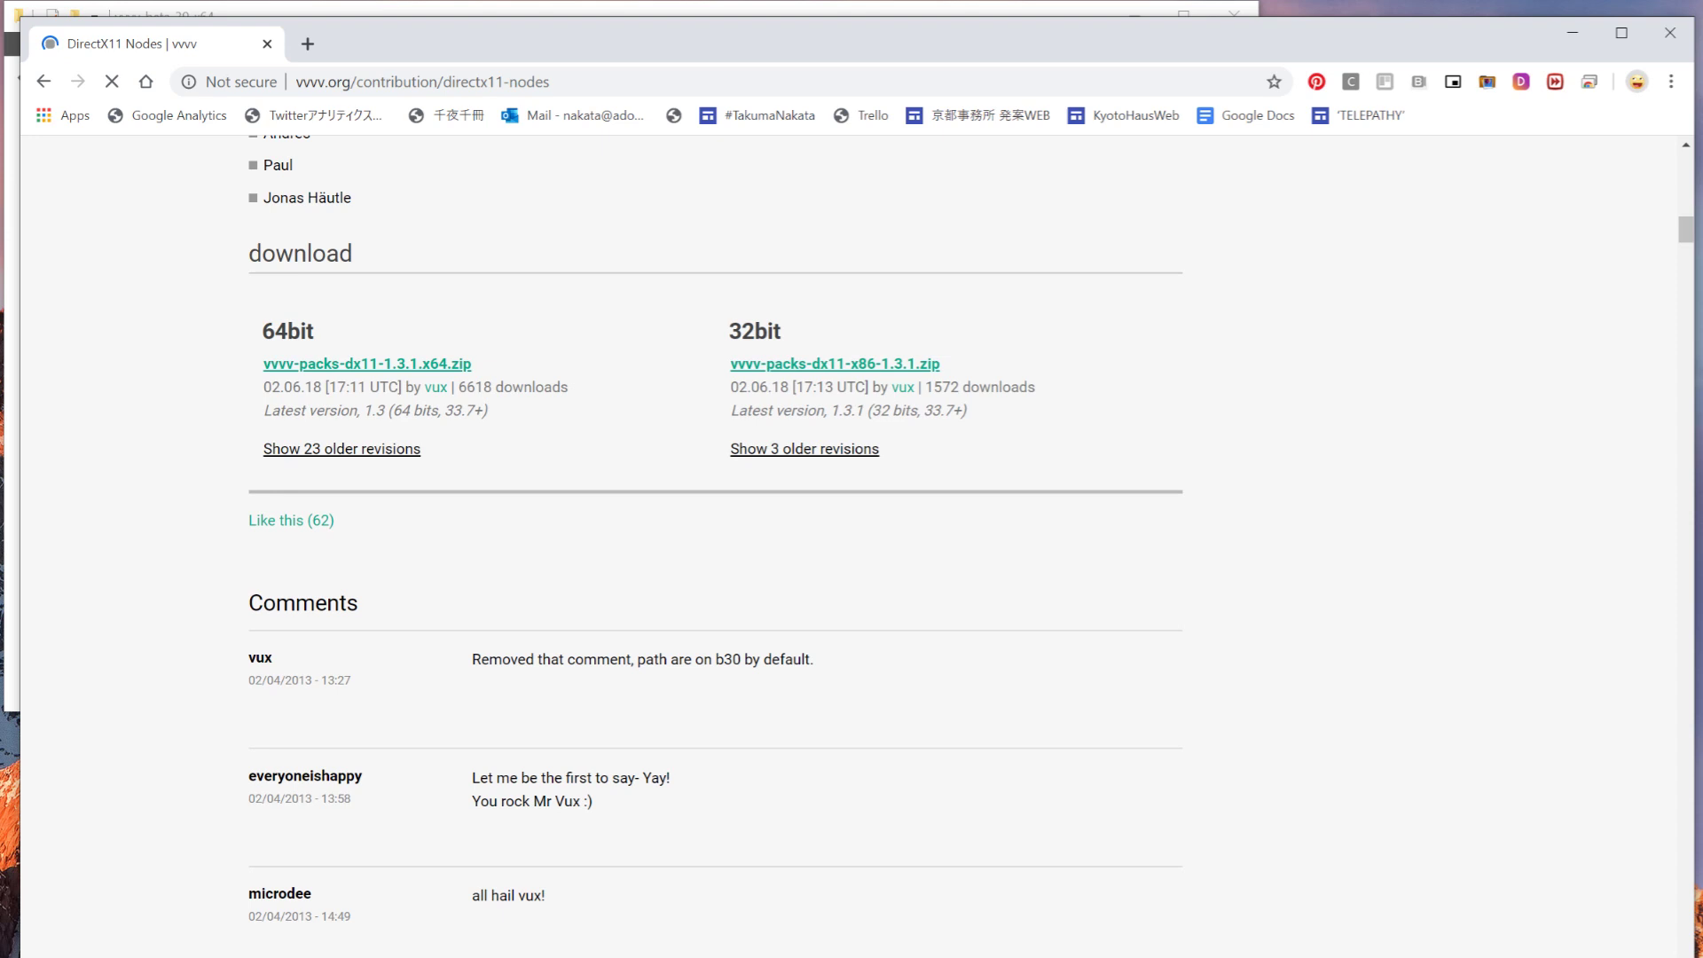
pyautogui.scroll(3)
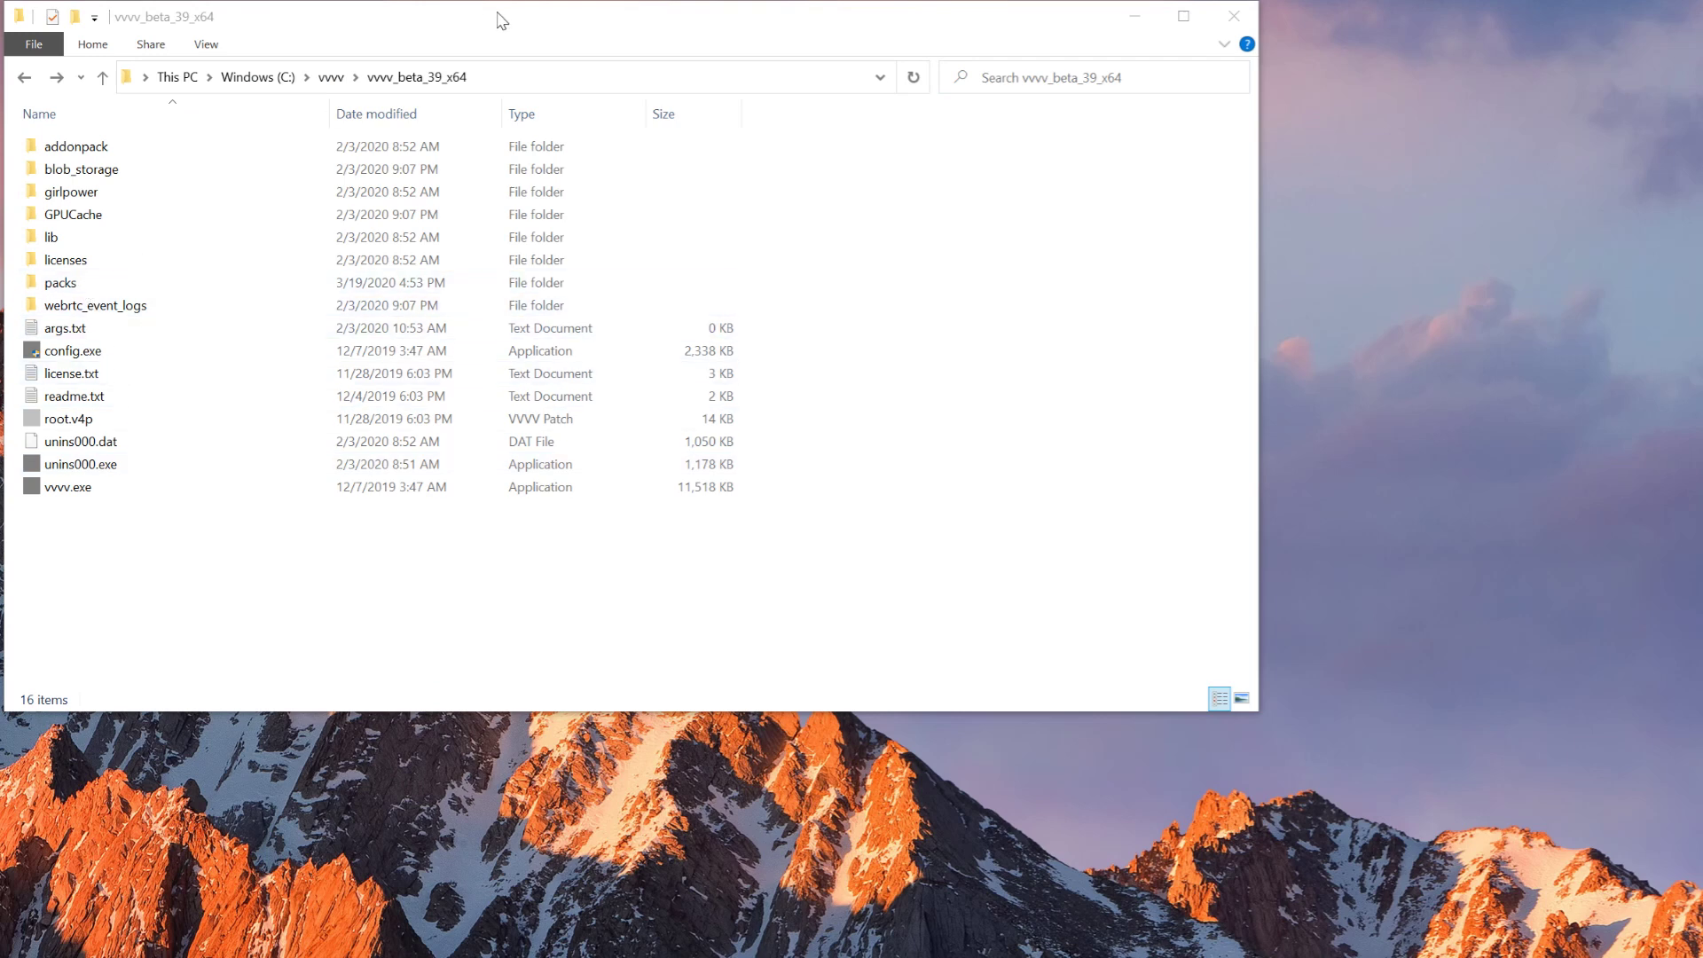
# Browse packs > dx11 > nodes > modules > DistanceField and select its help patch.
pyautogui.doubleClick(62, 282)
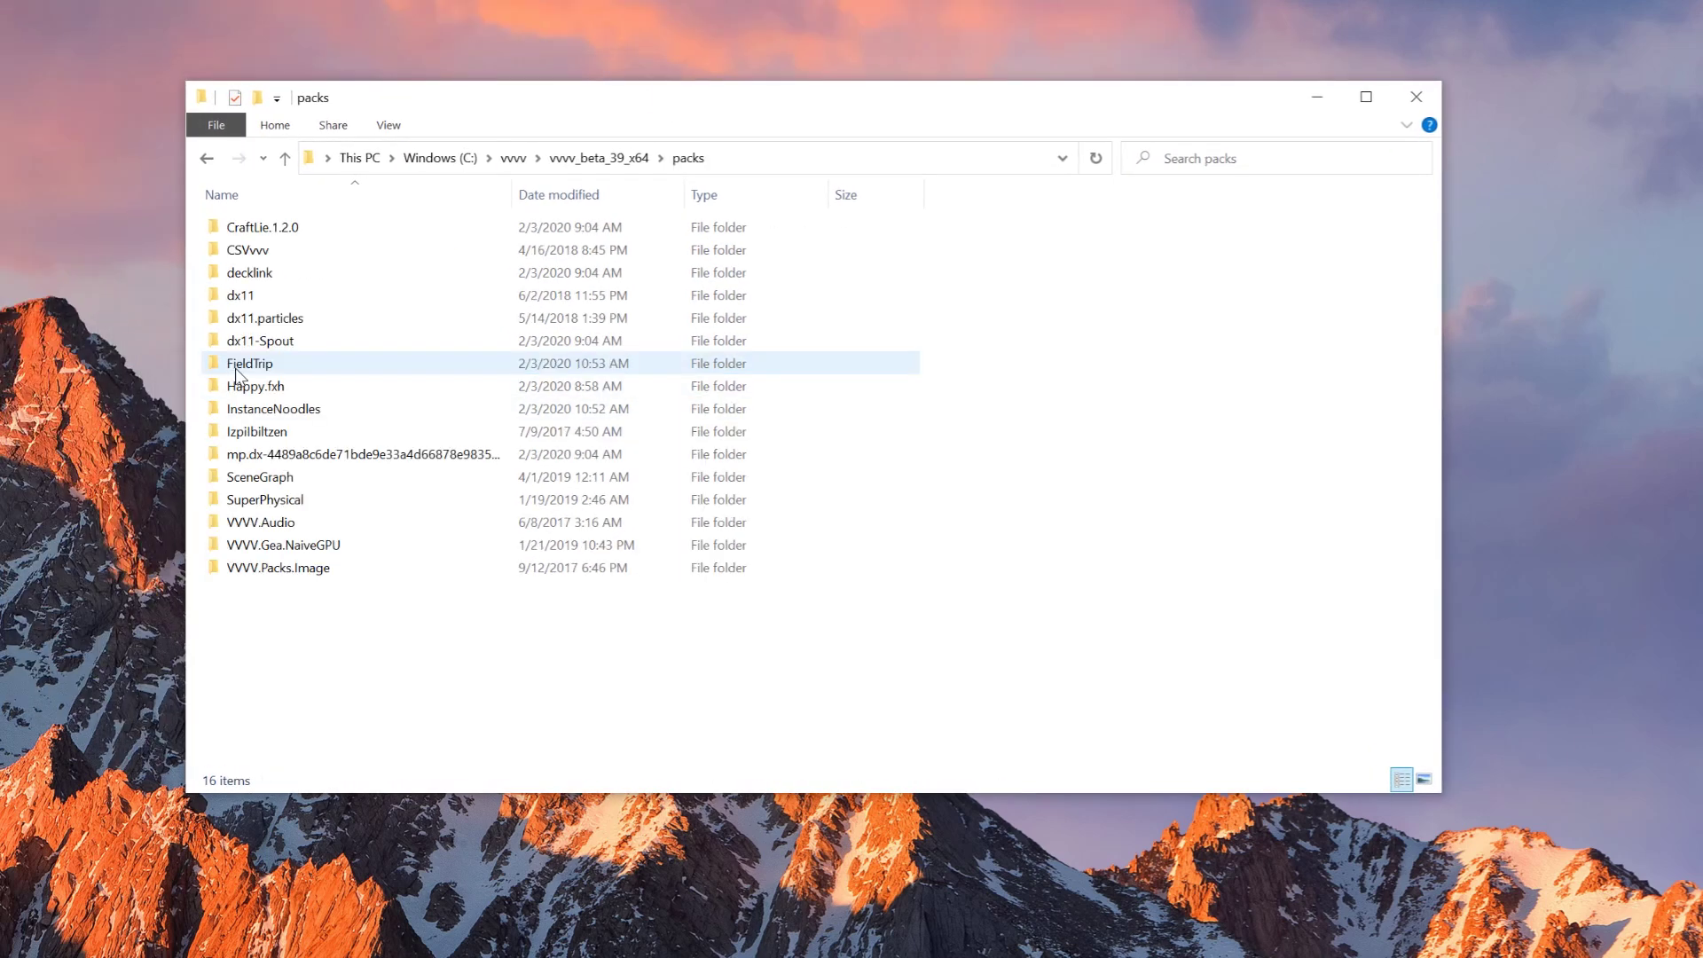
pyautogui.click(240, 295)
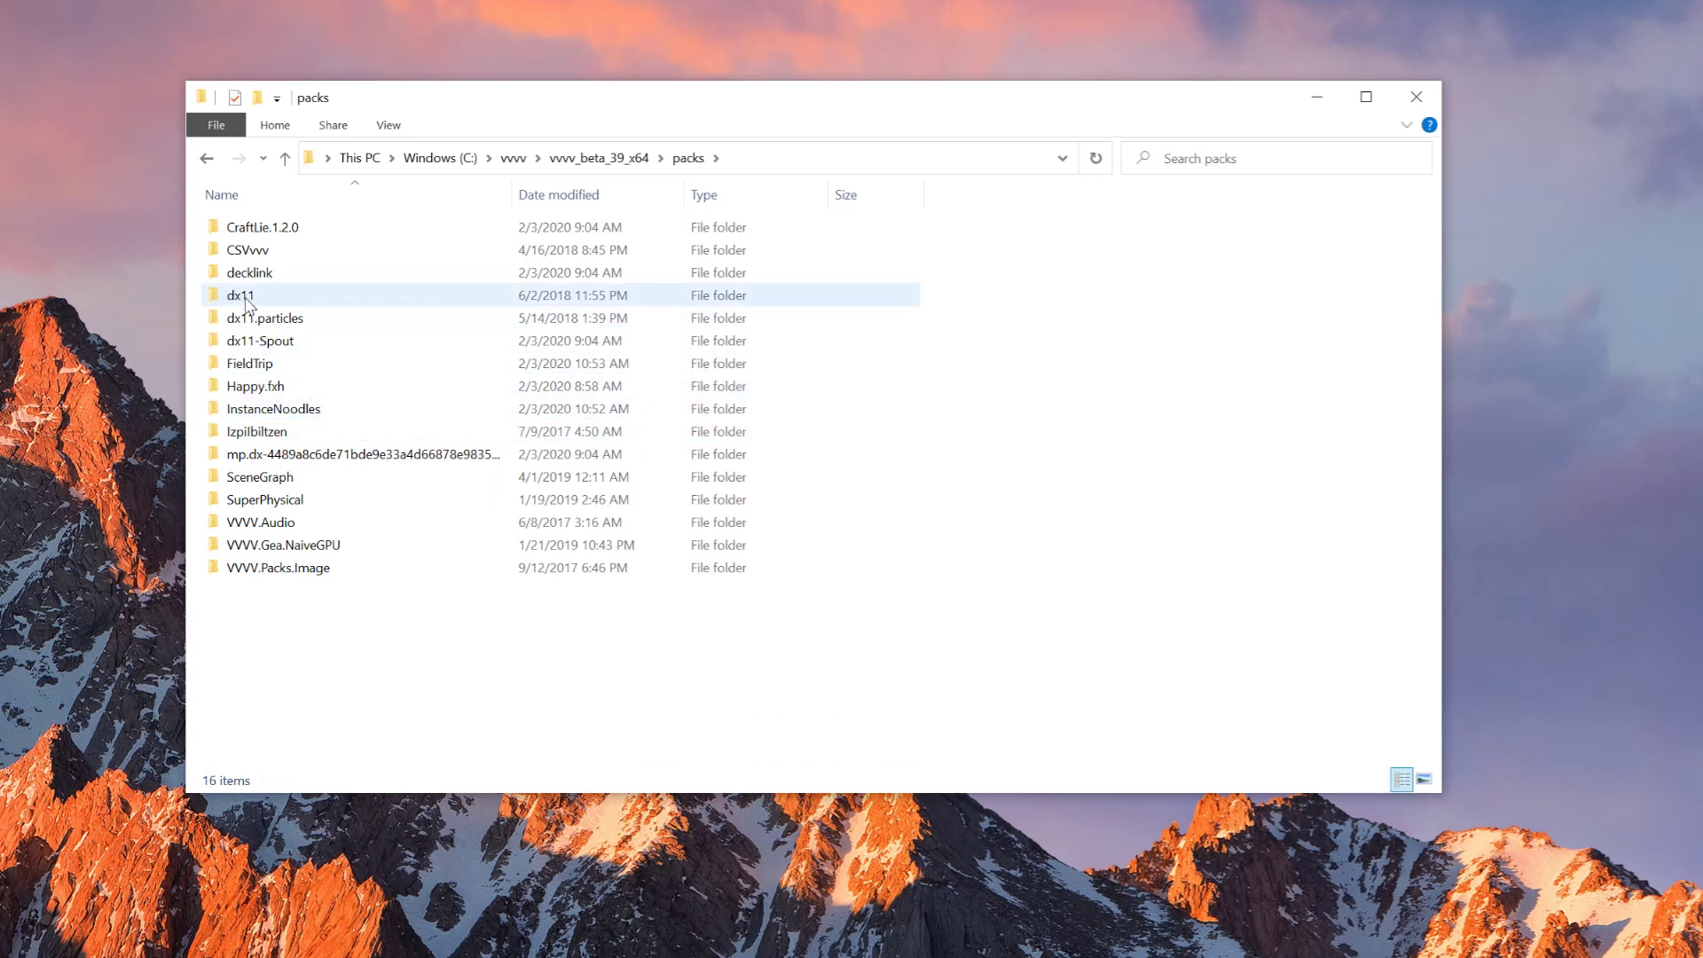
pyautogui.doubleClick(238, 295)
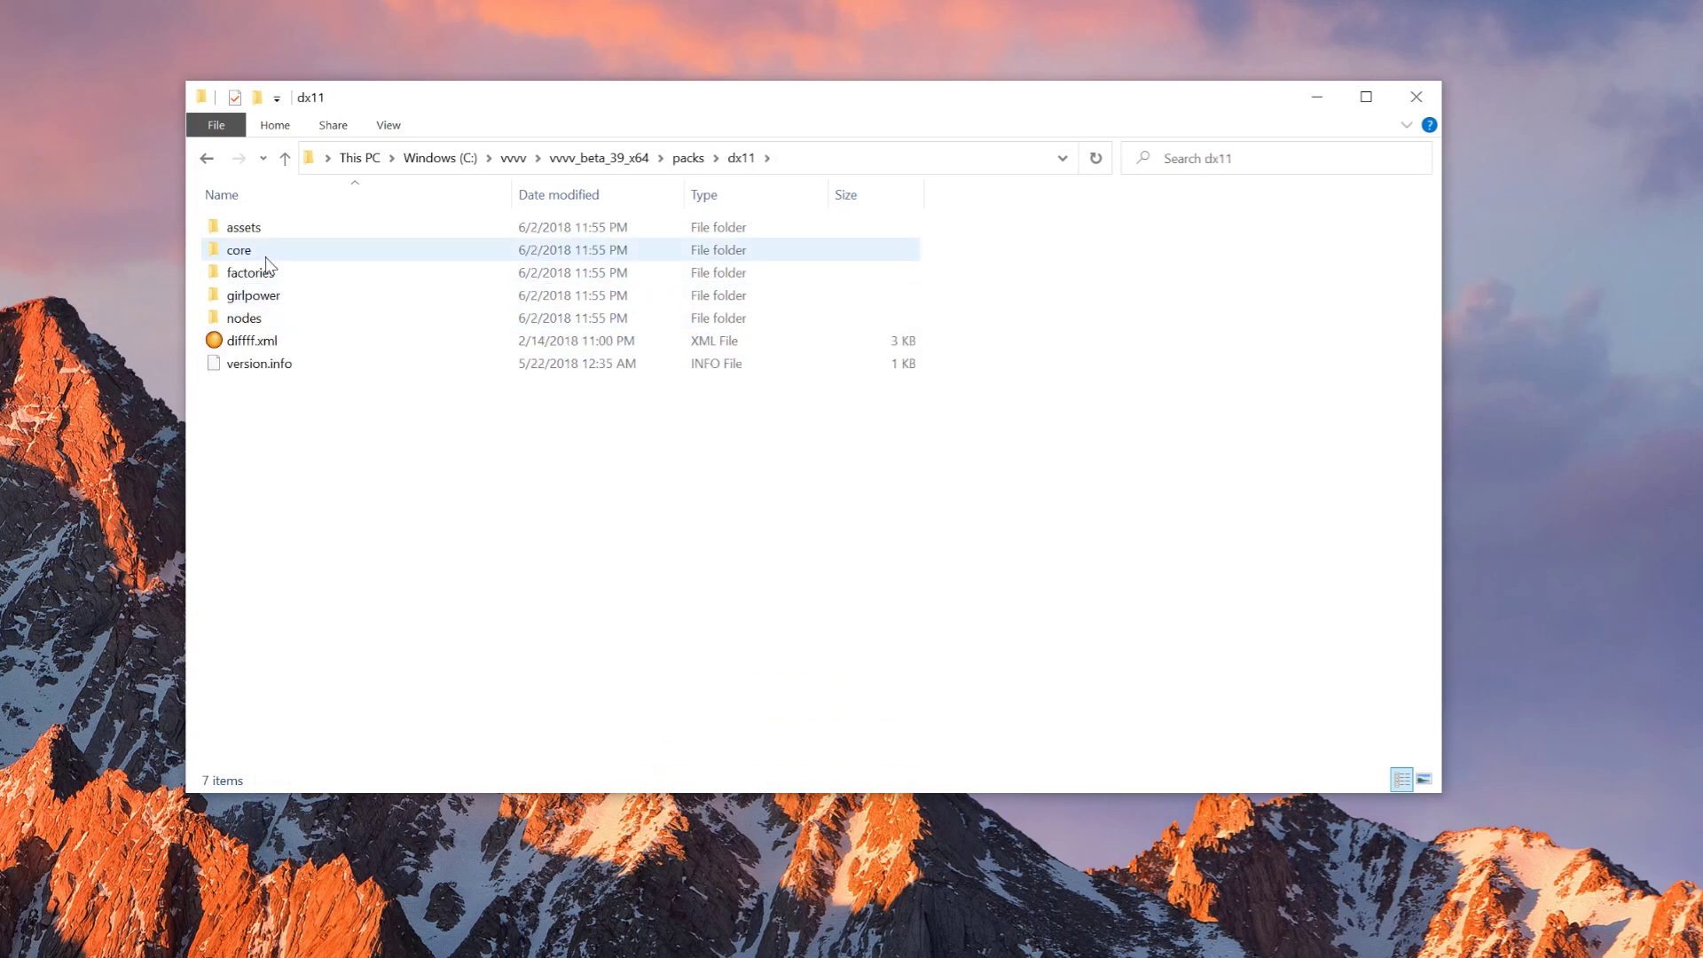
pyautogui.doubleClick(252, 295)
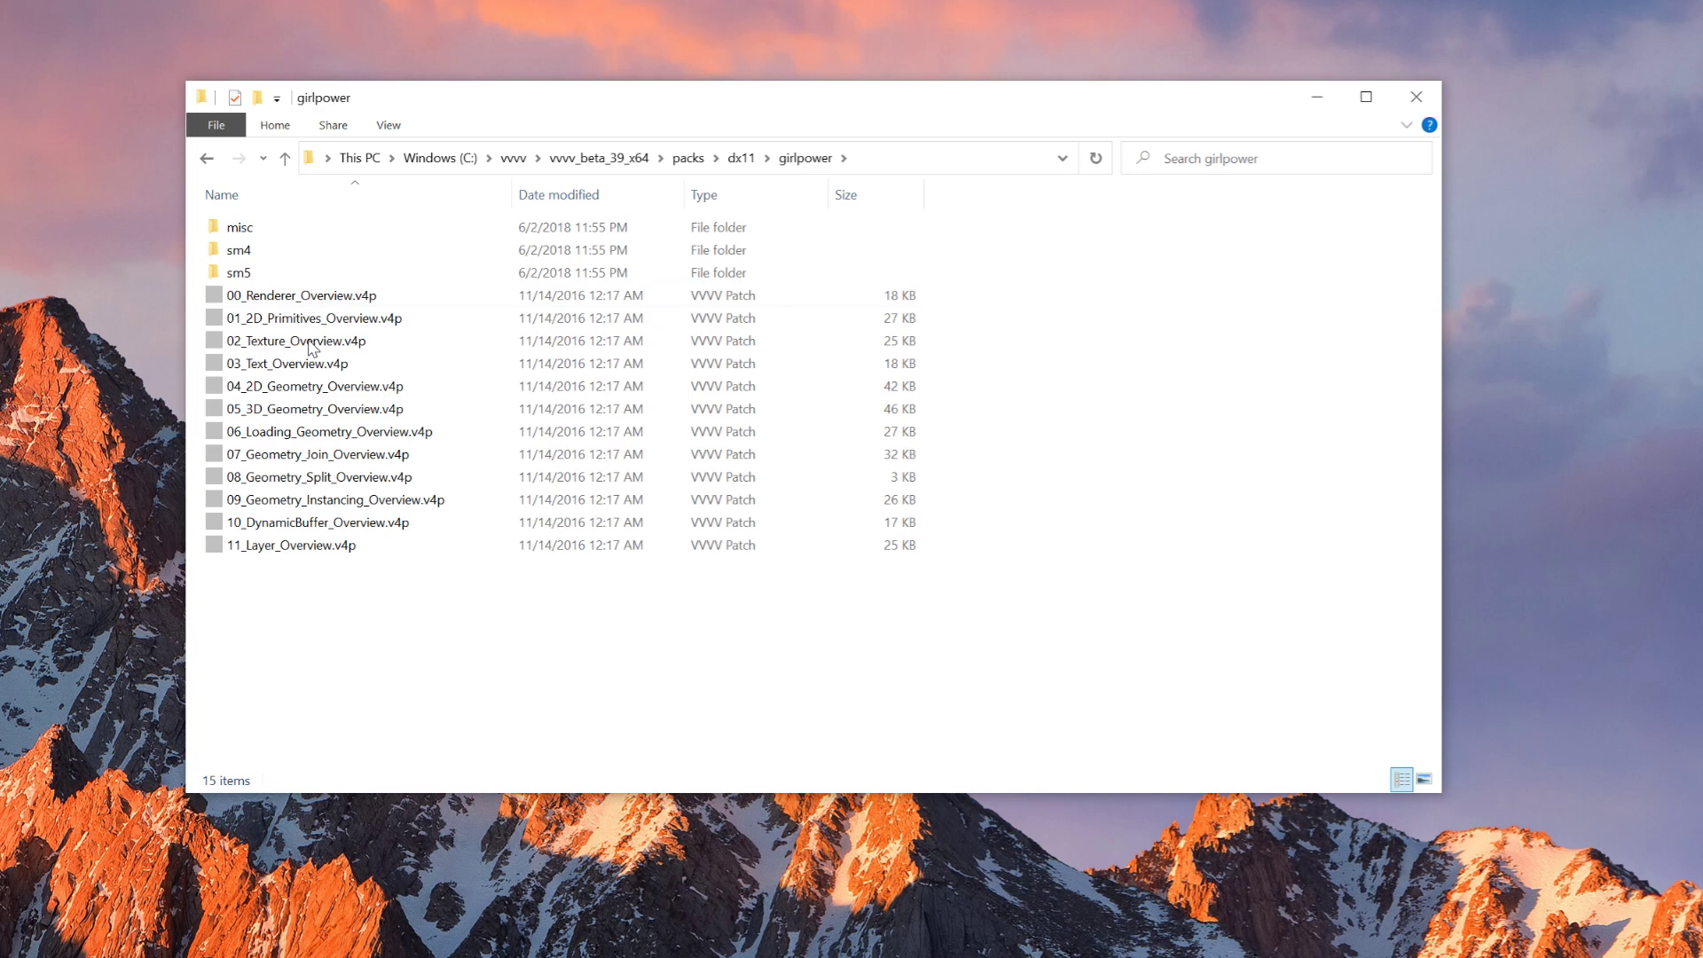
pyautogui.click(315, 386)
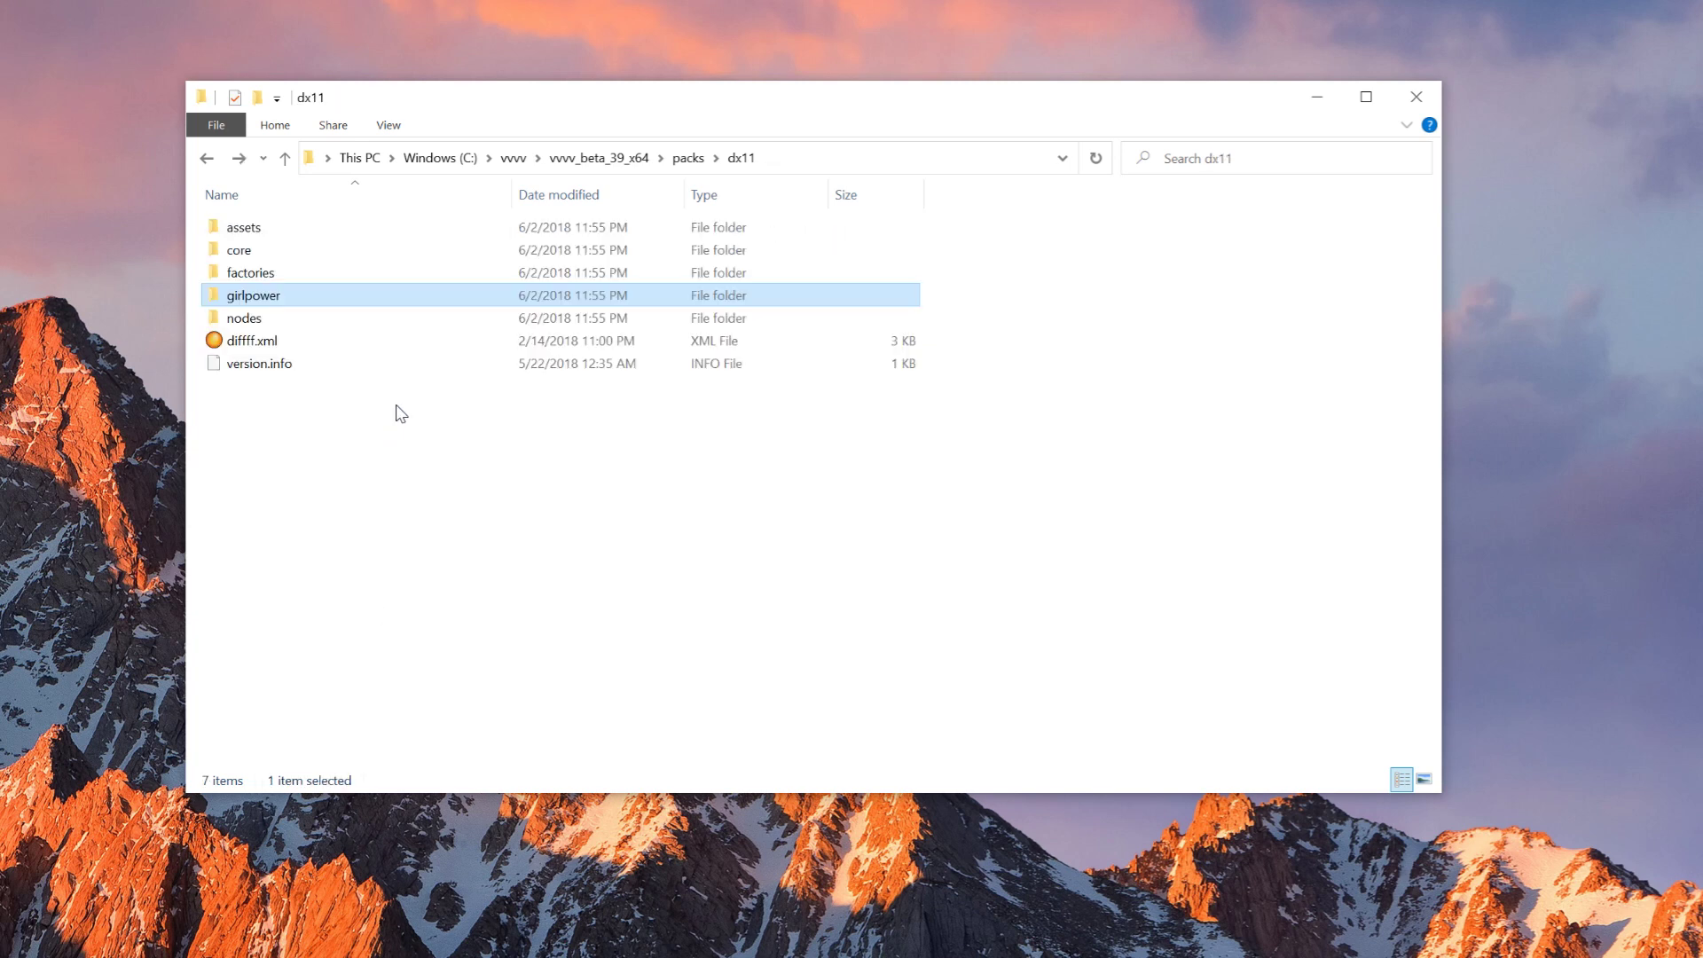
pyautogui.doubleClick(245, 317)
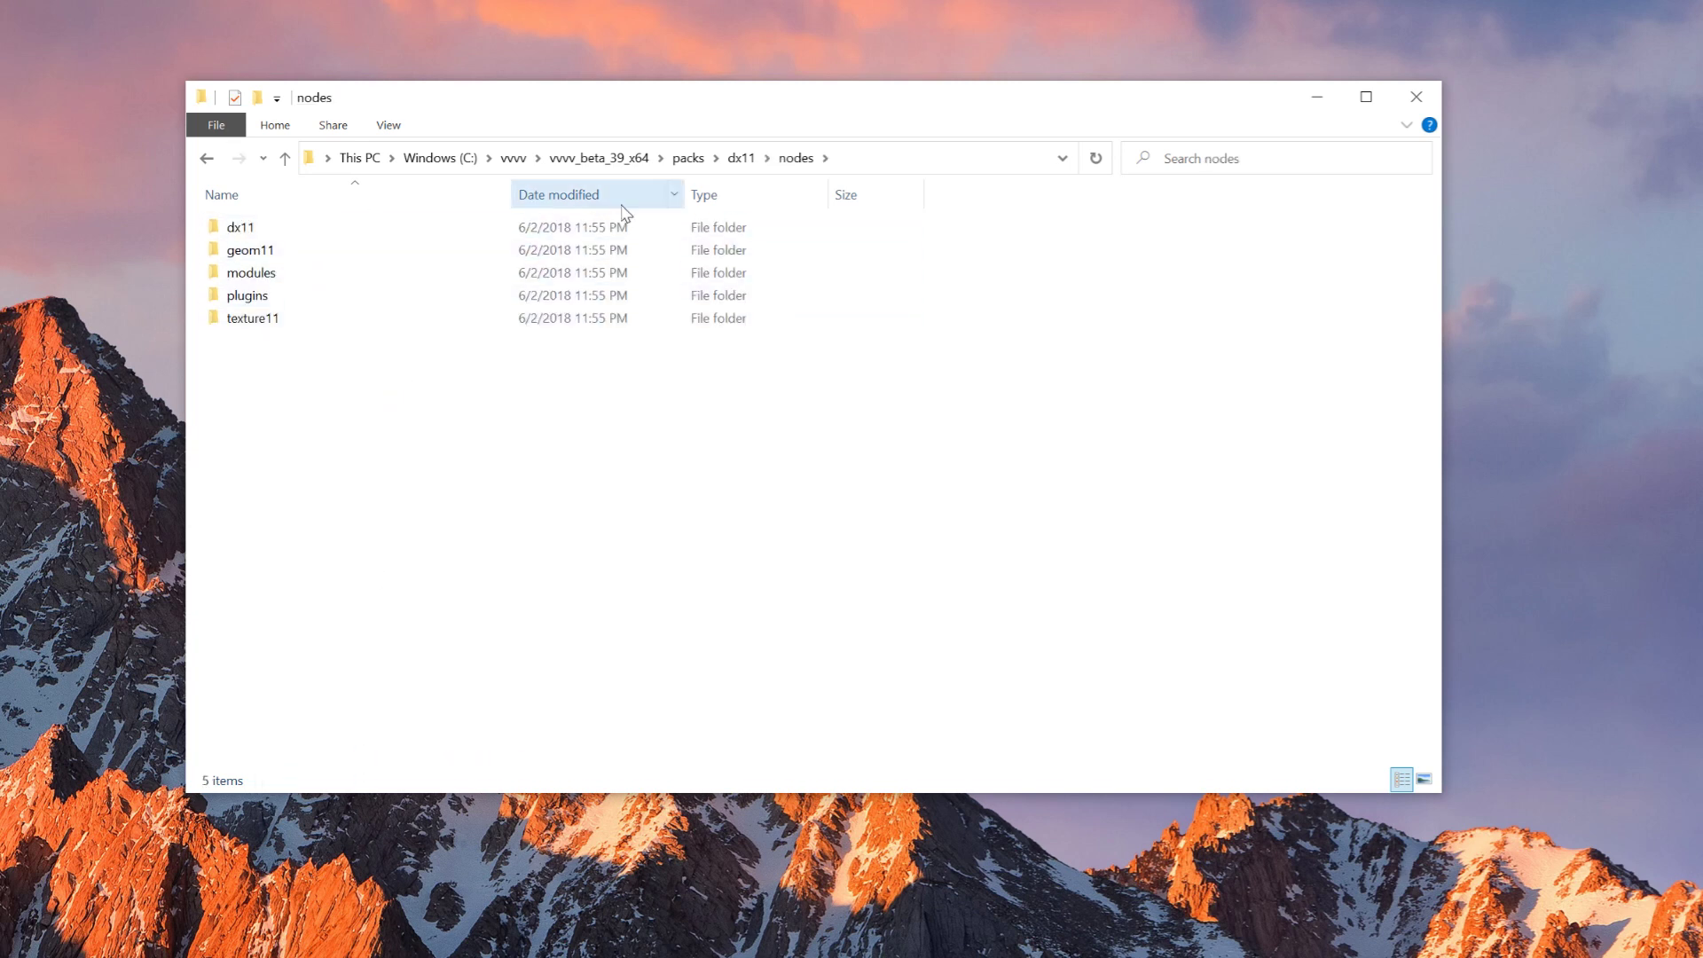
pyautogui.doubleClick(250, 273)
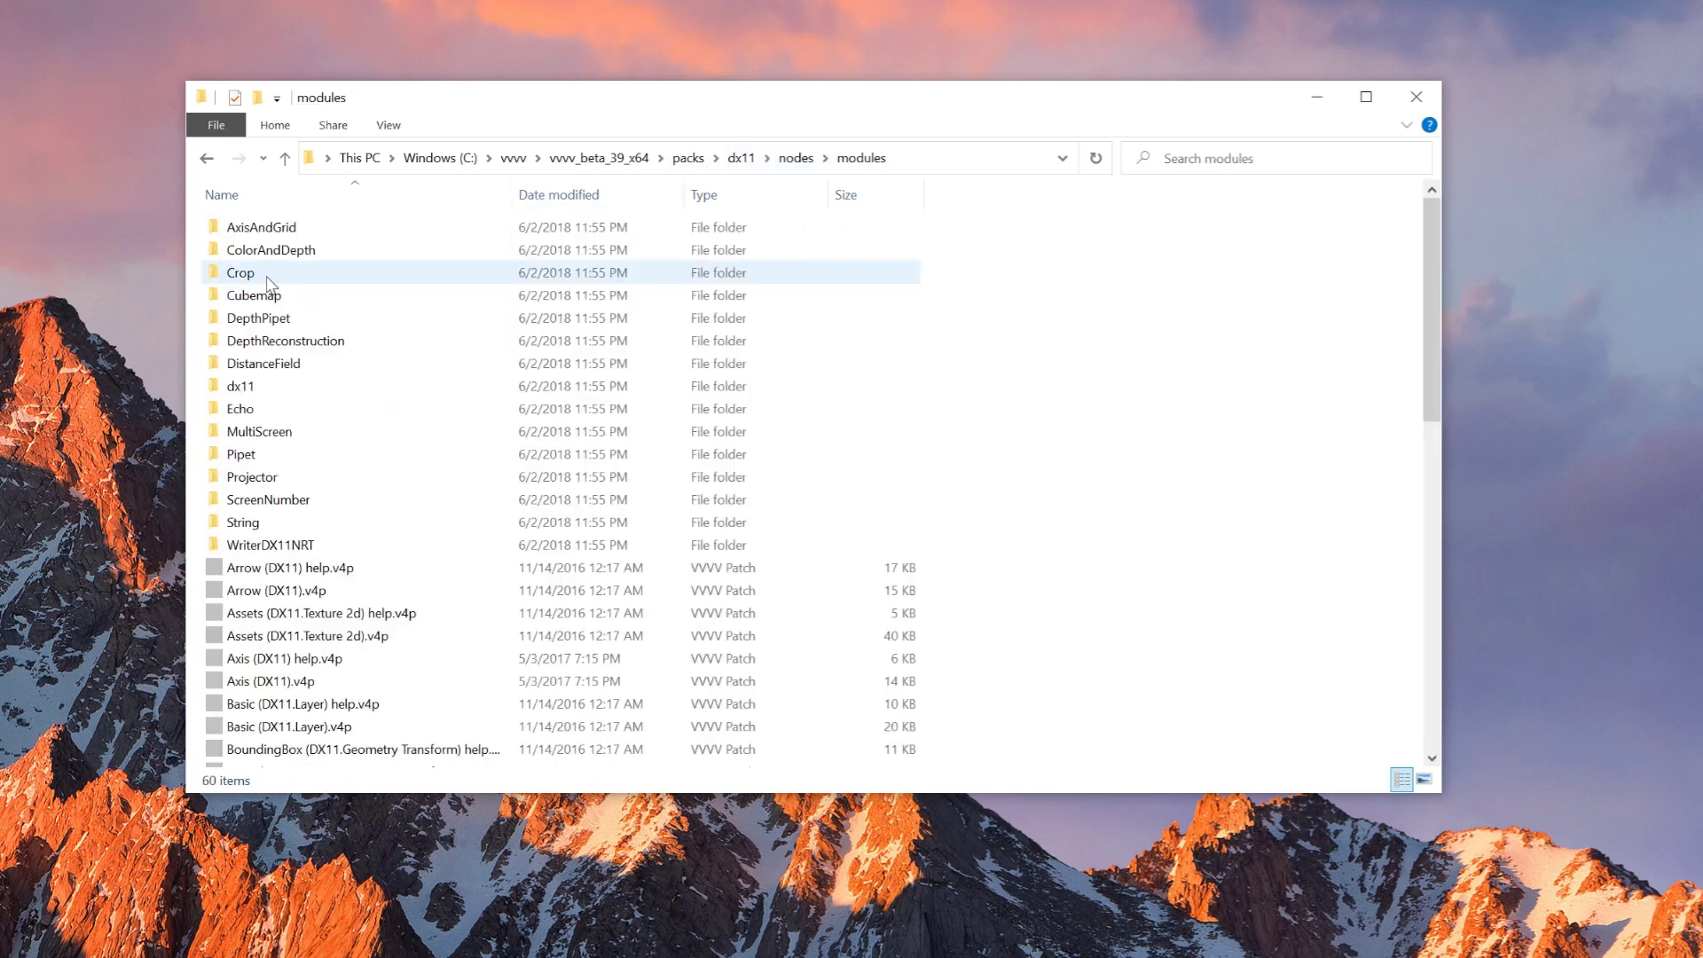
pyautogui.click(285, 339)
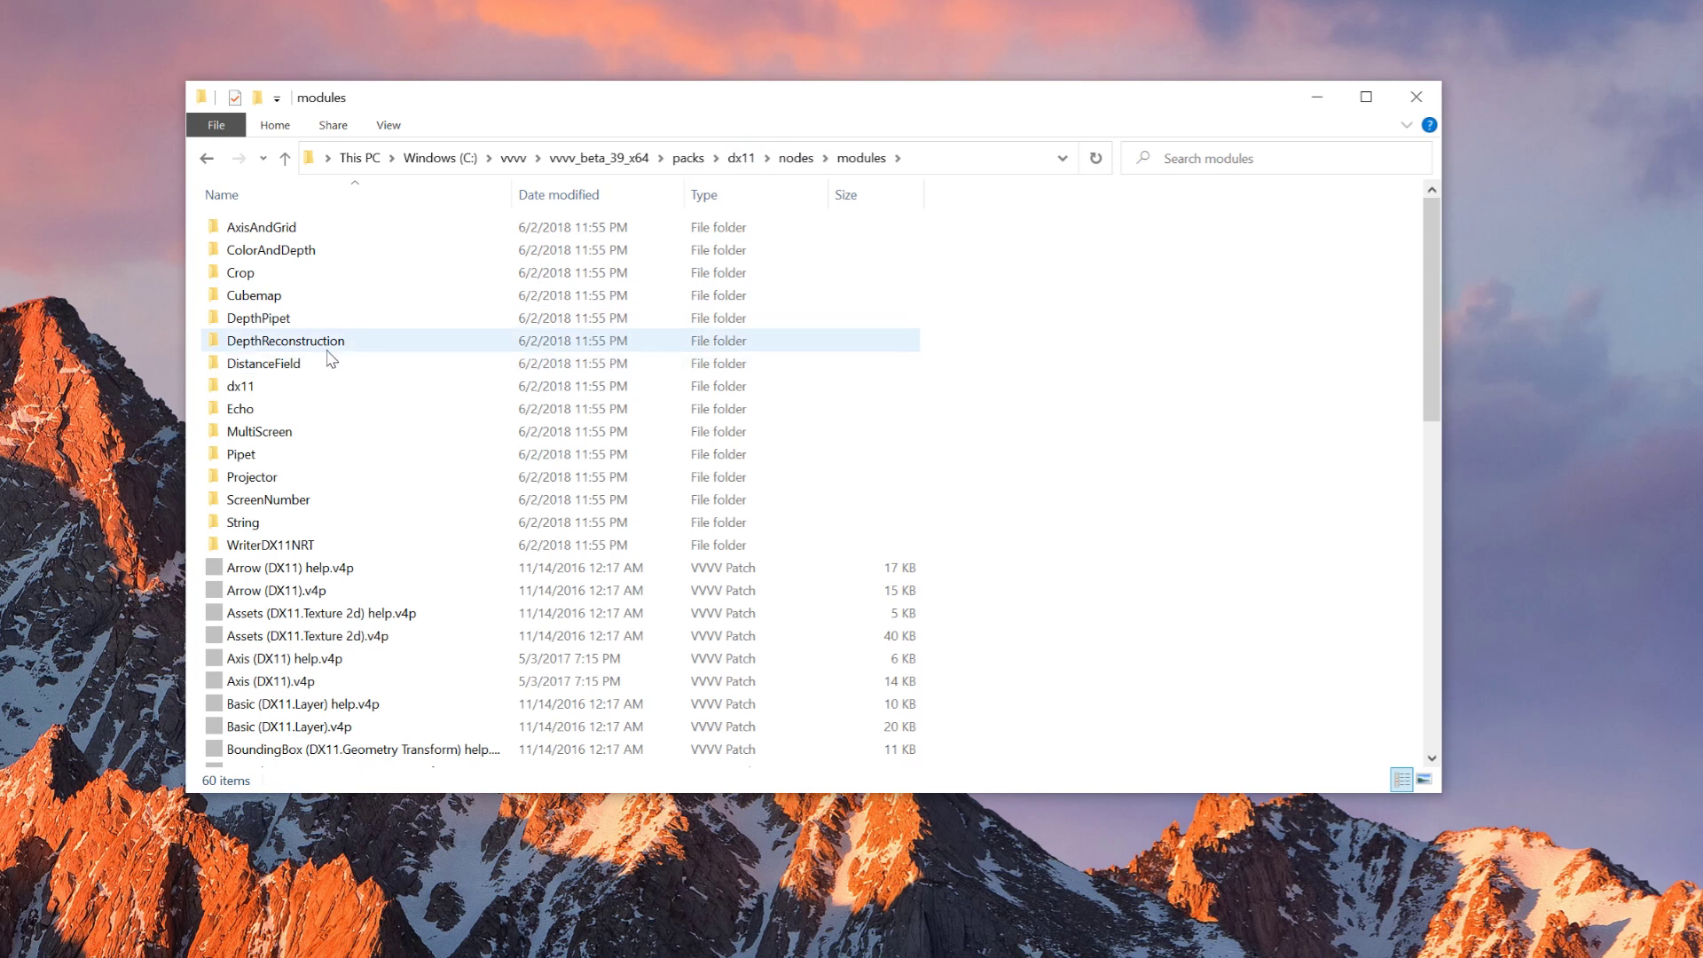
pyautogui.doubleClick(263, 363)
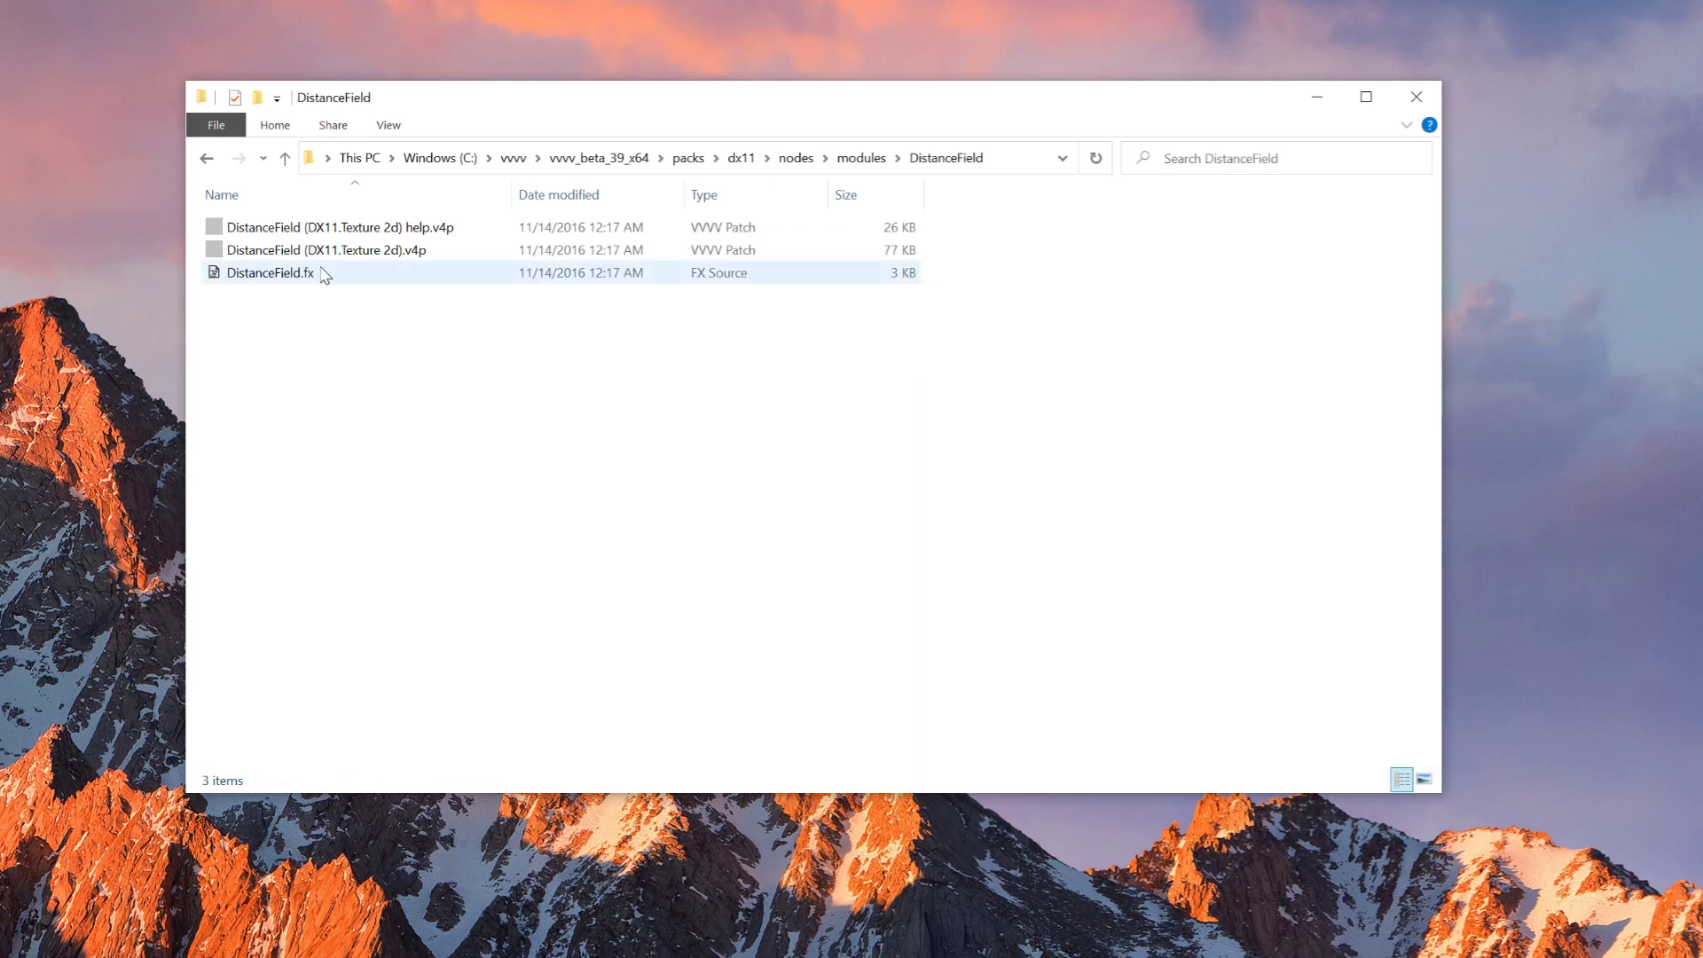
pyautogui.click(340, 227)
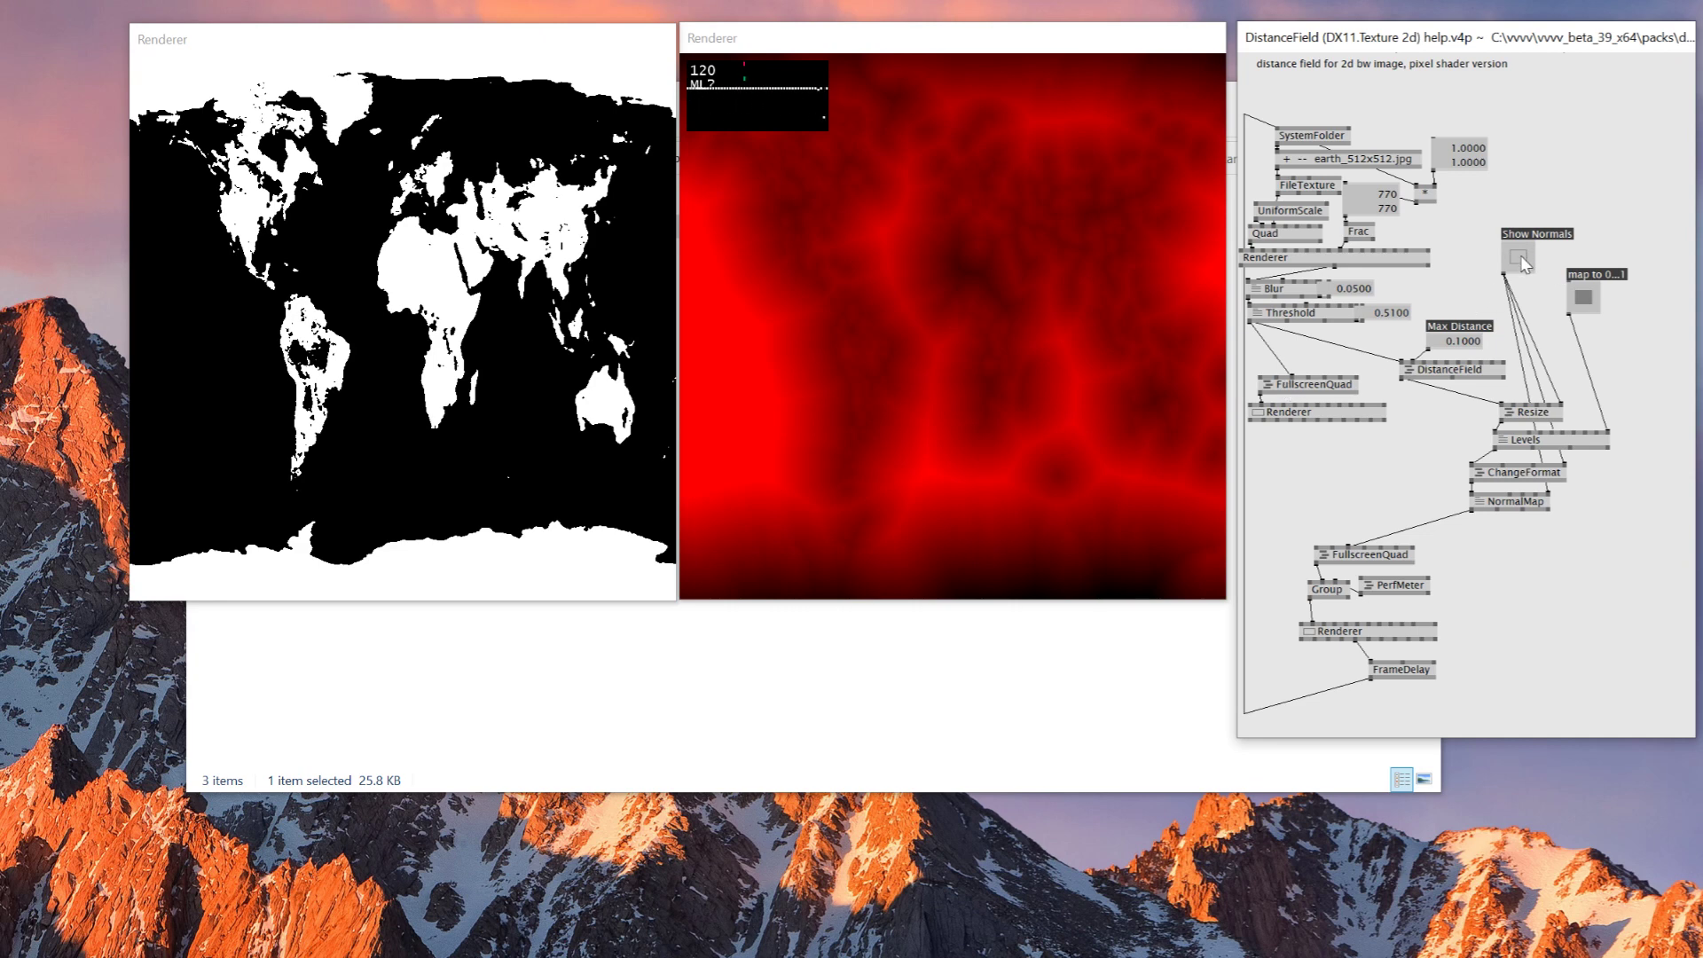
# Turn on Show Normals so the world-map distance field renders as a colourful normal map.
pyautogui.click(1514, 257)
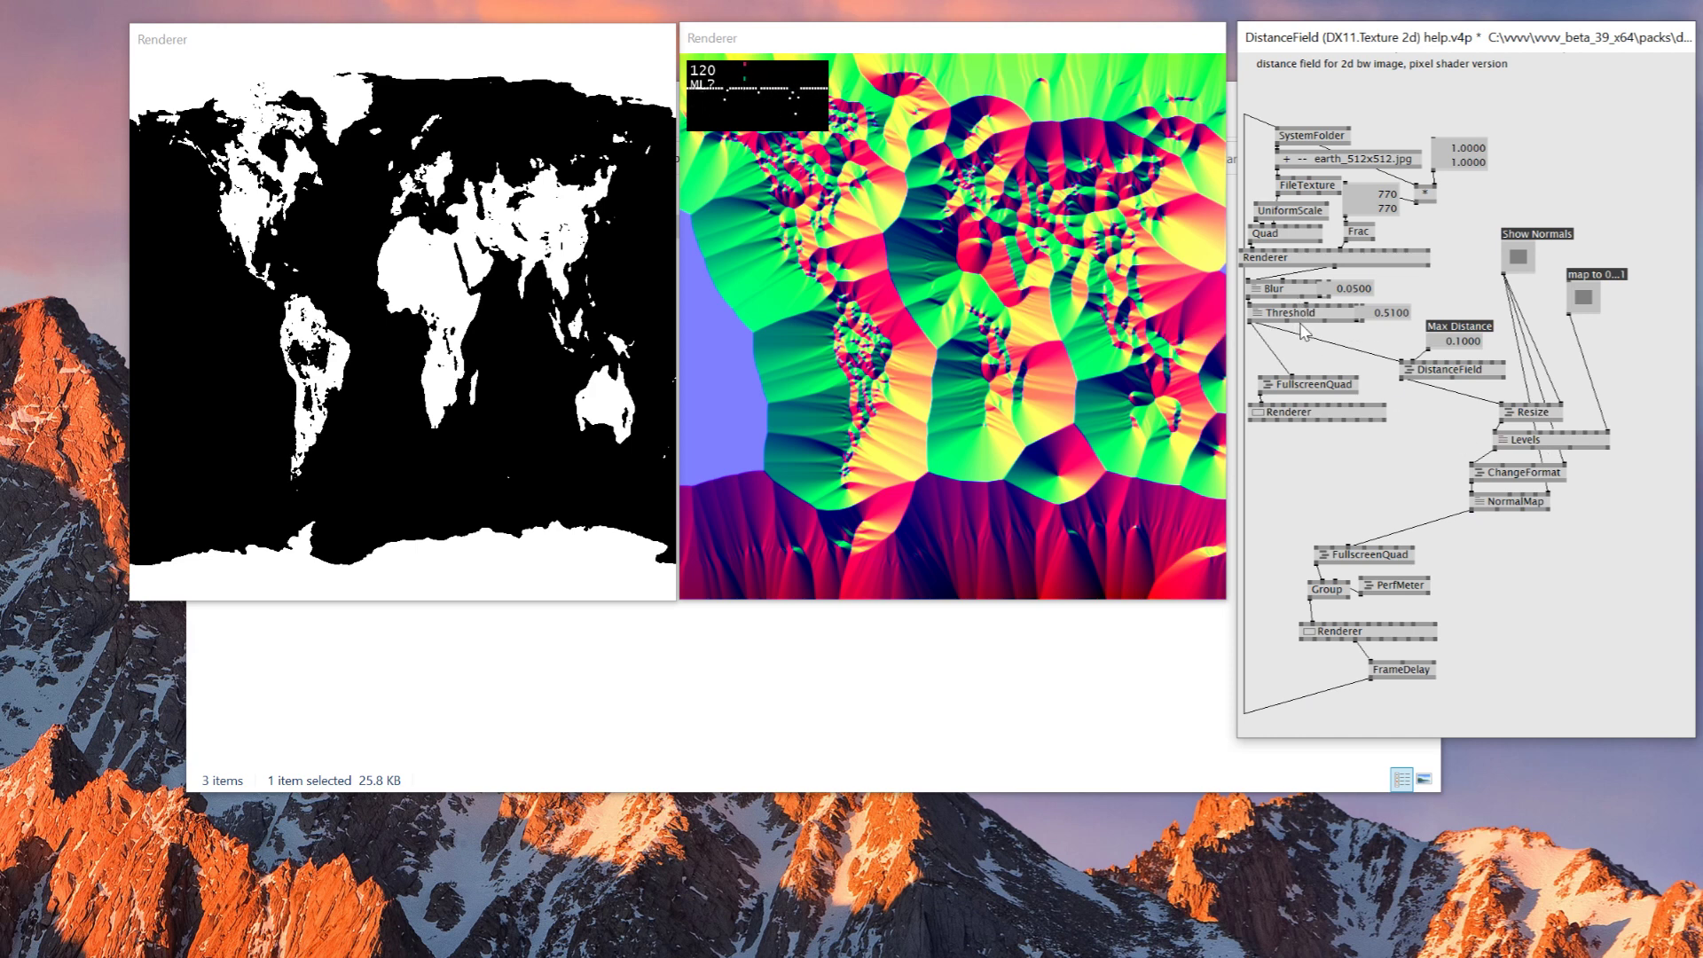
pyautogui.moveTo(1347, 470)
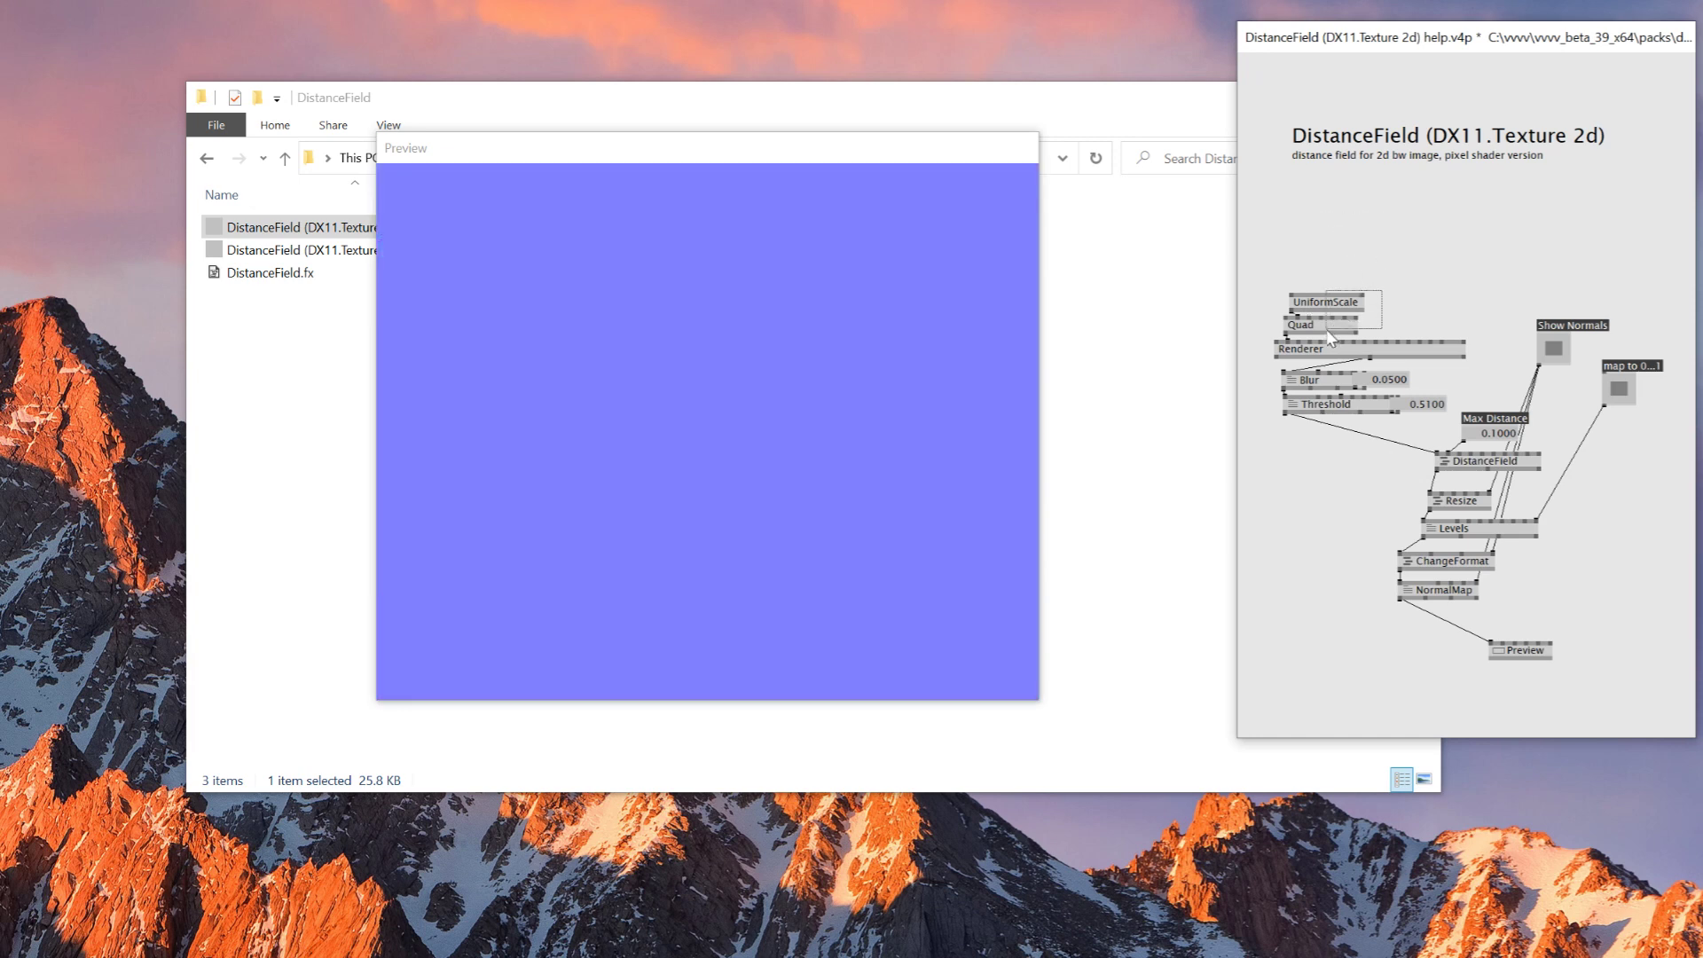
# Go up to This PC, open Dropbox (E:) and enter the 003_vvvv project folder.
pyautogui.click(285, 158)
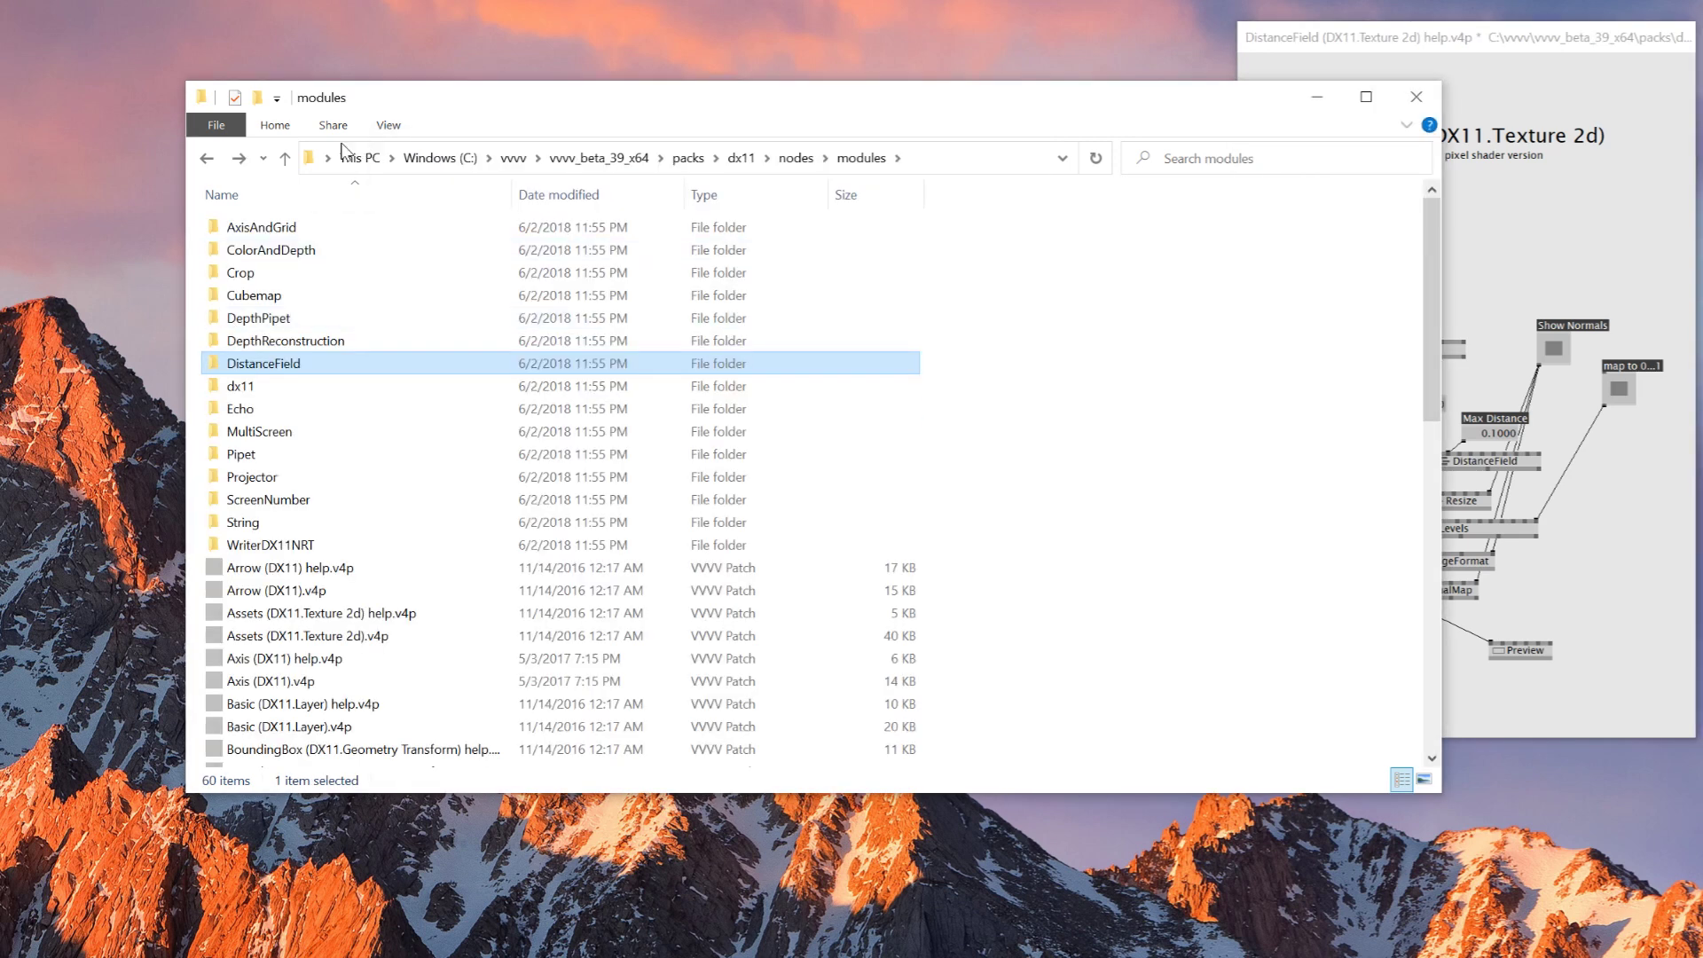
pyautogui.click(359, 158)
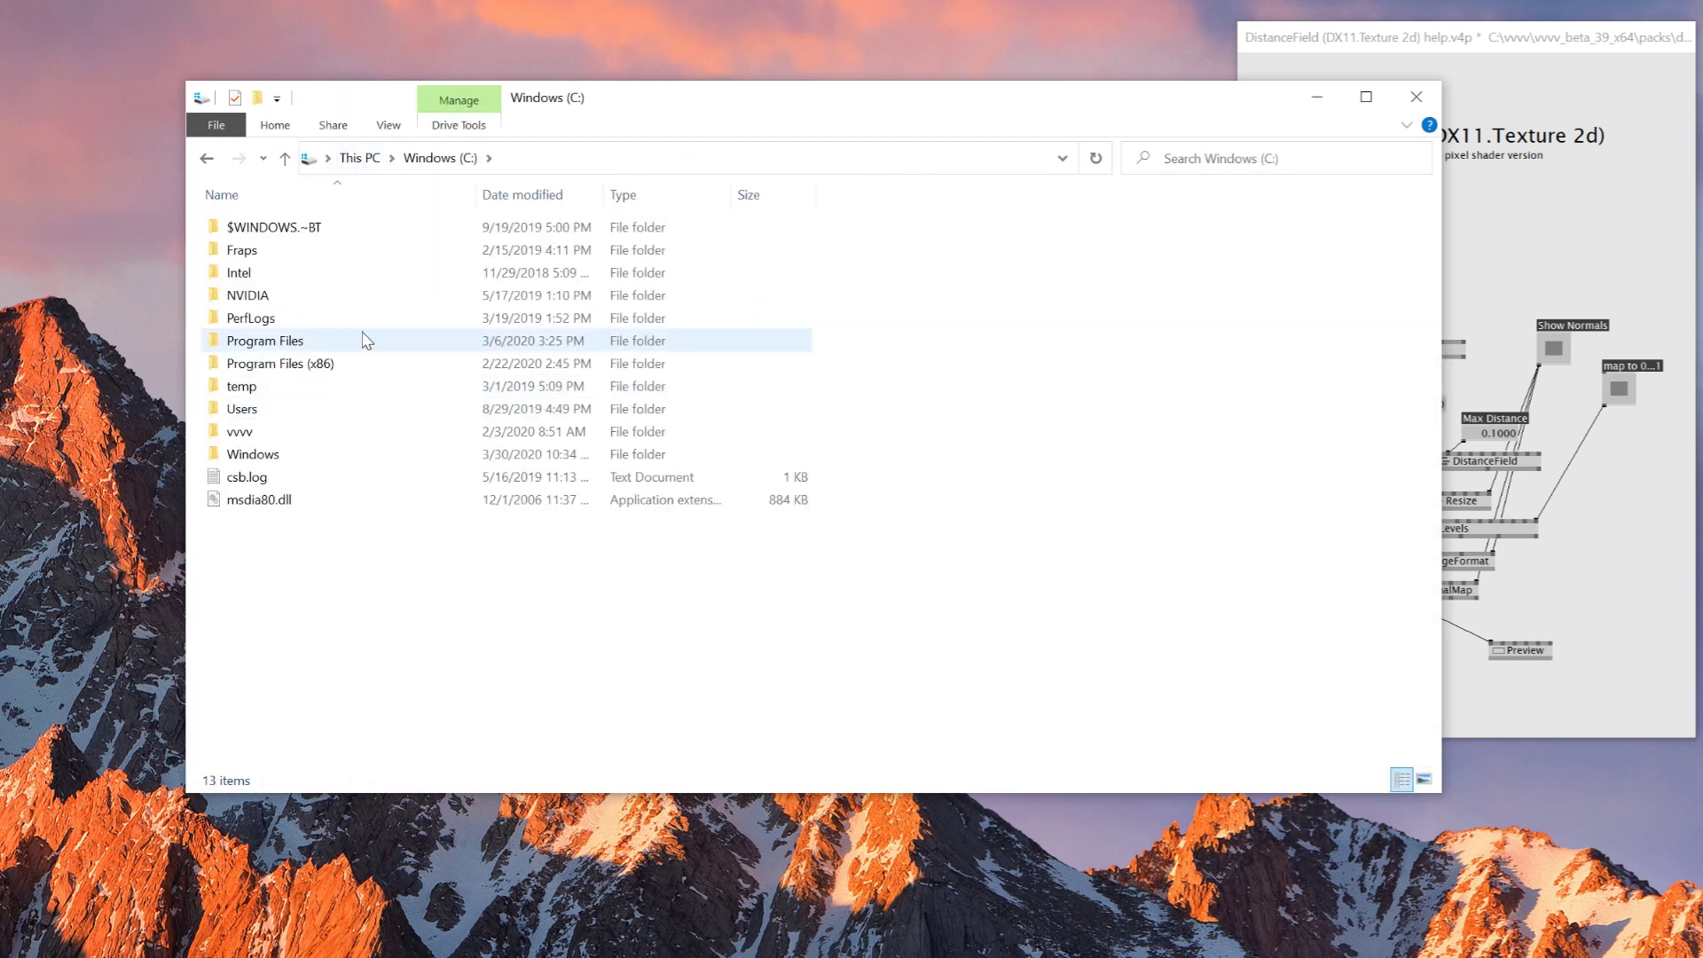
pyautogui.click(358, 158)
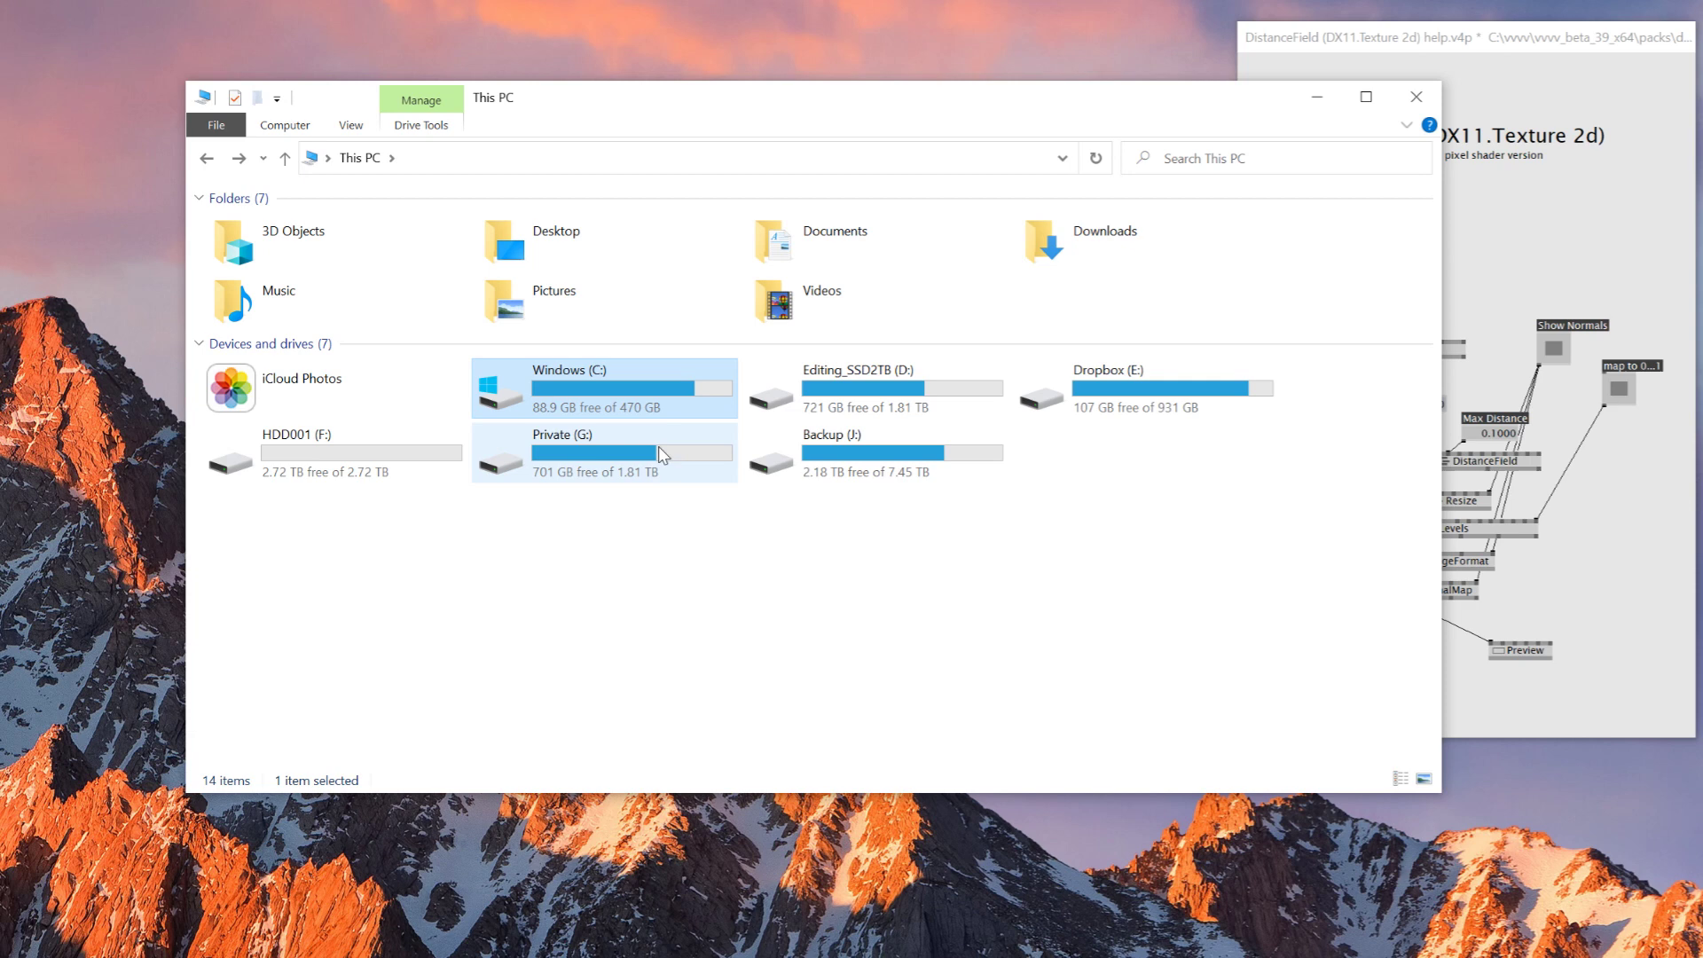
pyautogui.click(1141, 388)
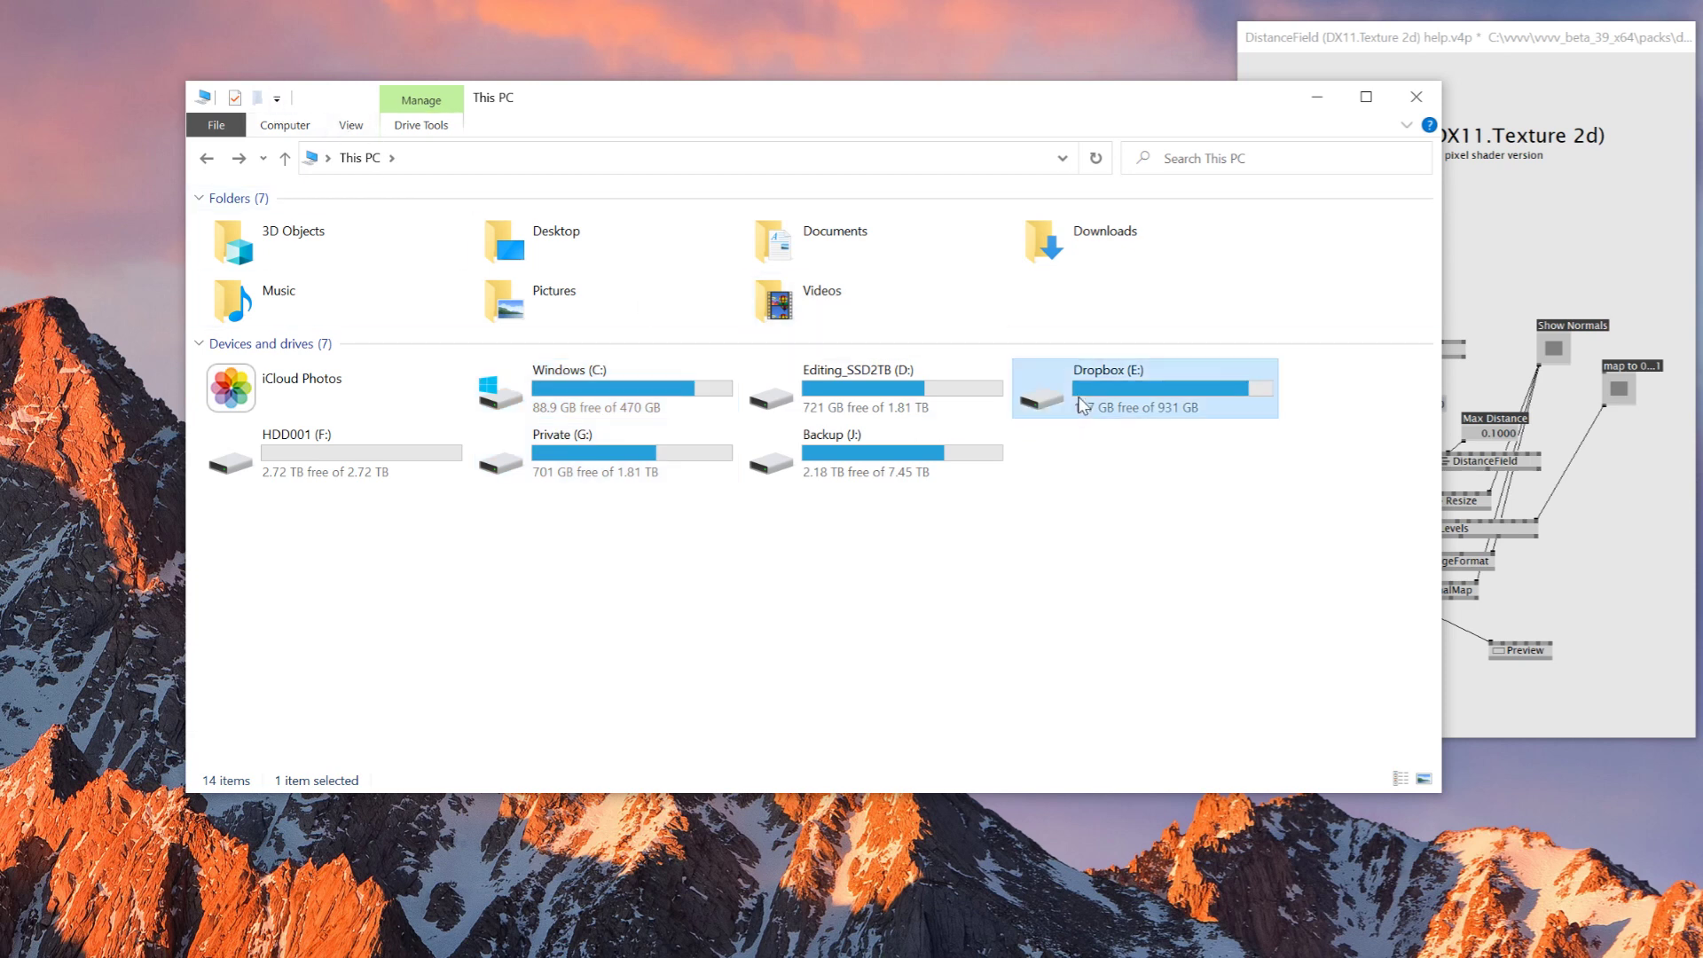
pyautogui.doubleClick(1096, 387)
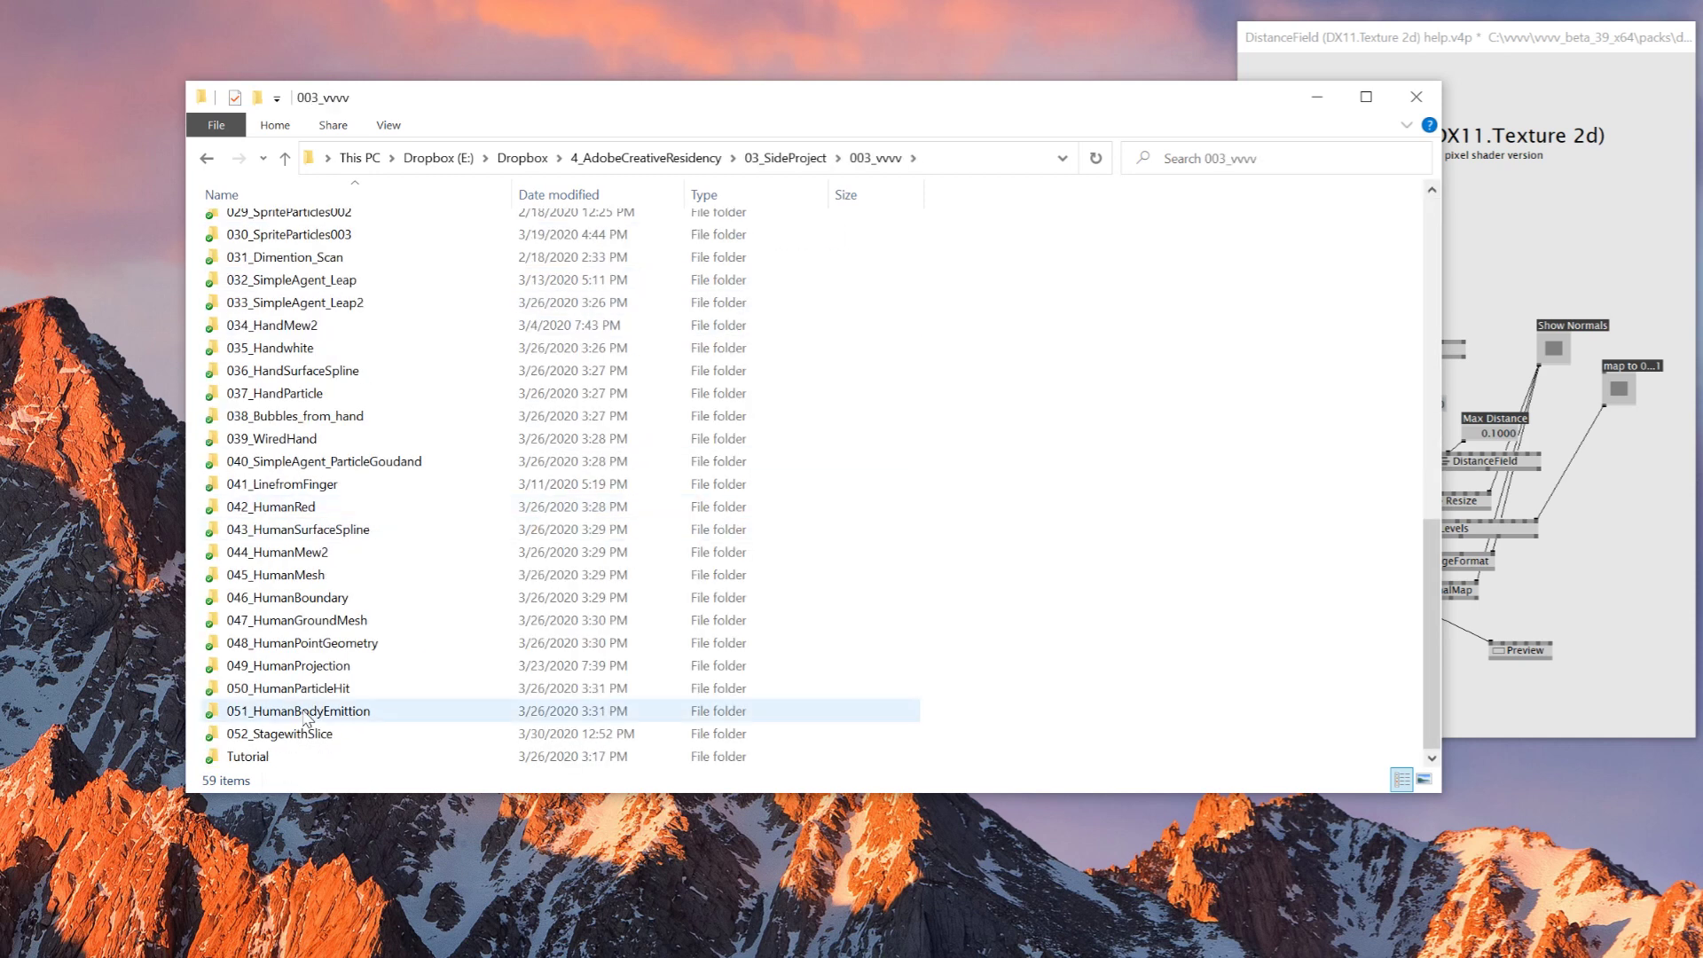
pyautogui.doubleClick(280, 733)
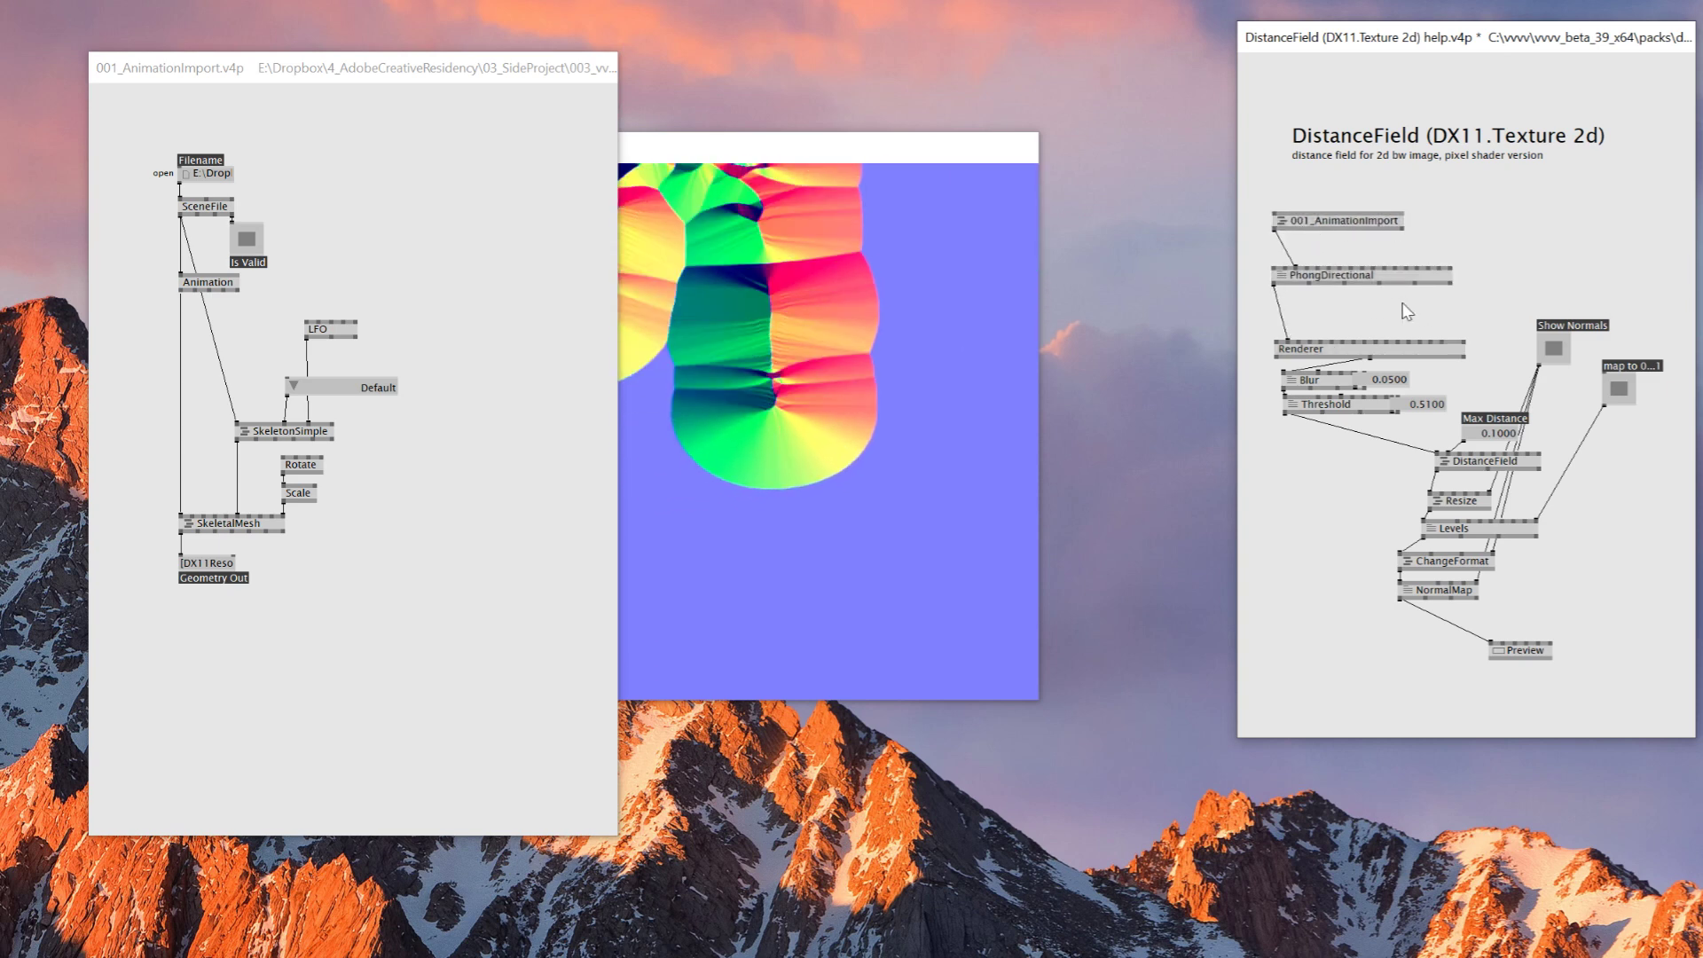
# Add a Camera node to the help patch for the Renderer.
pyautogui.write('camera')
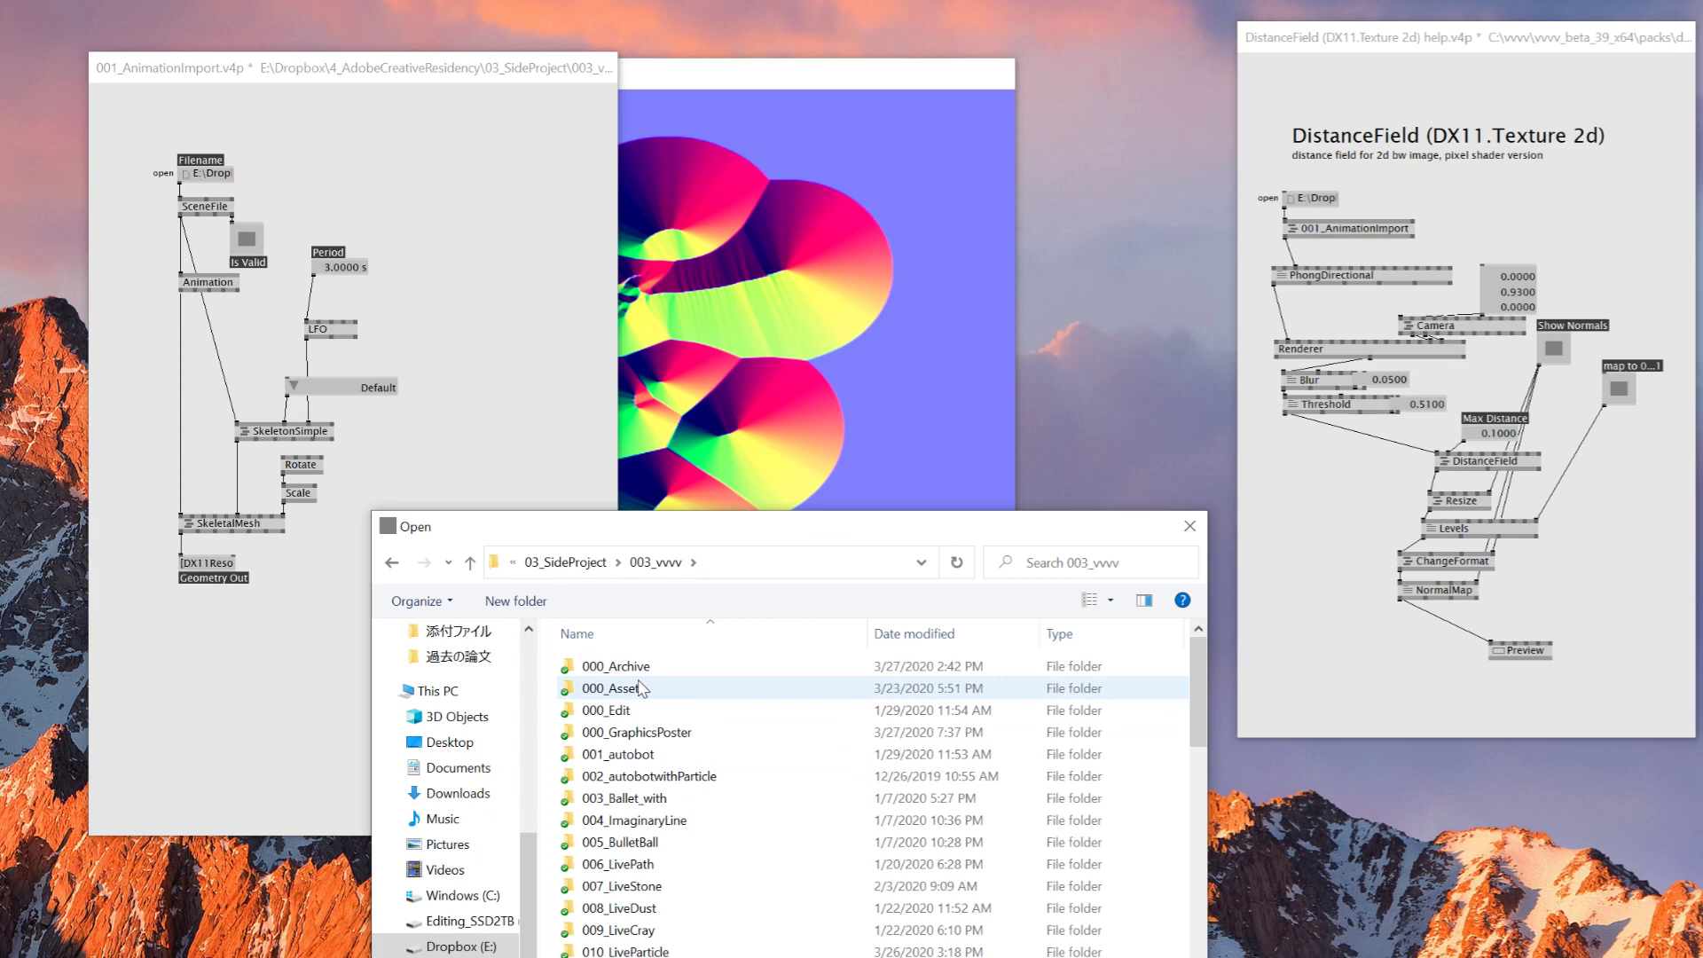
# Open the 000_Asset folder in the Open dialog to find the walking animation.
pyautogui.doubleClick(617, 687)
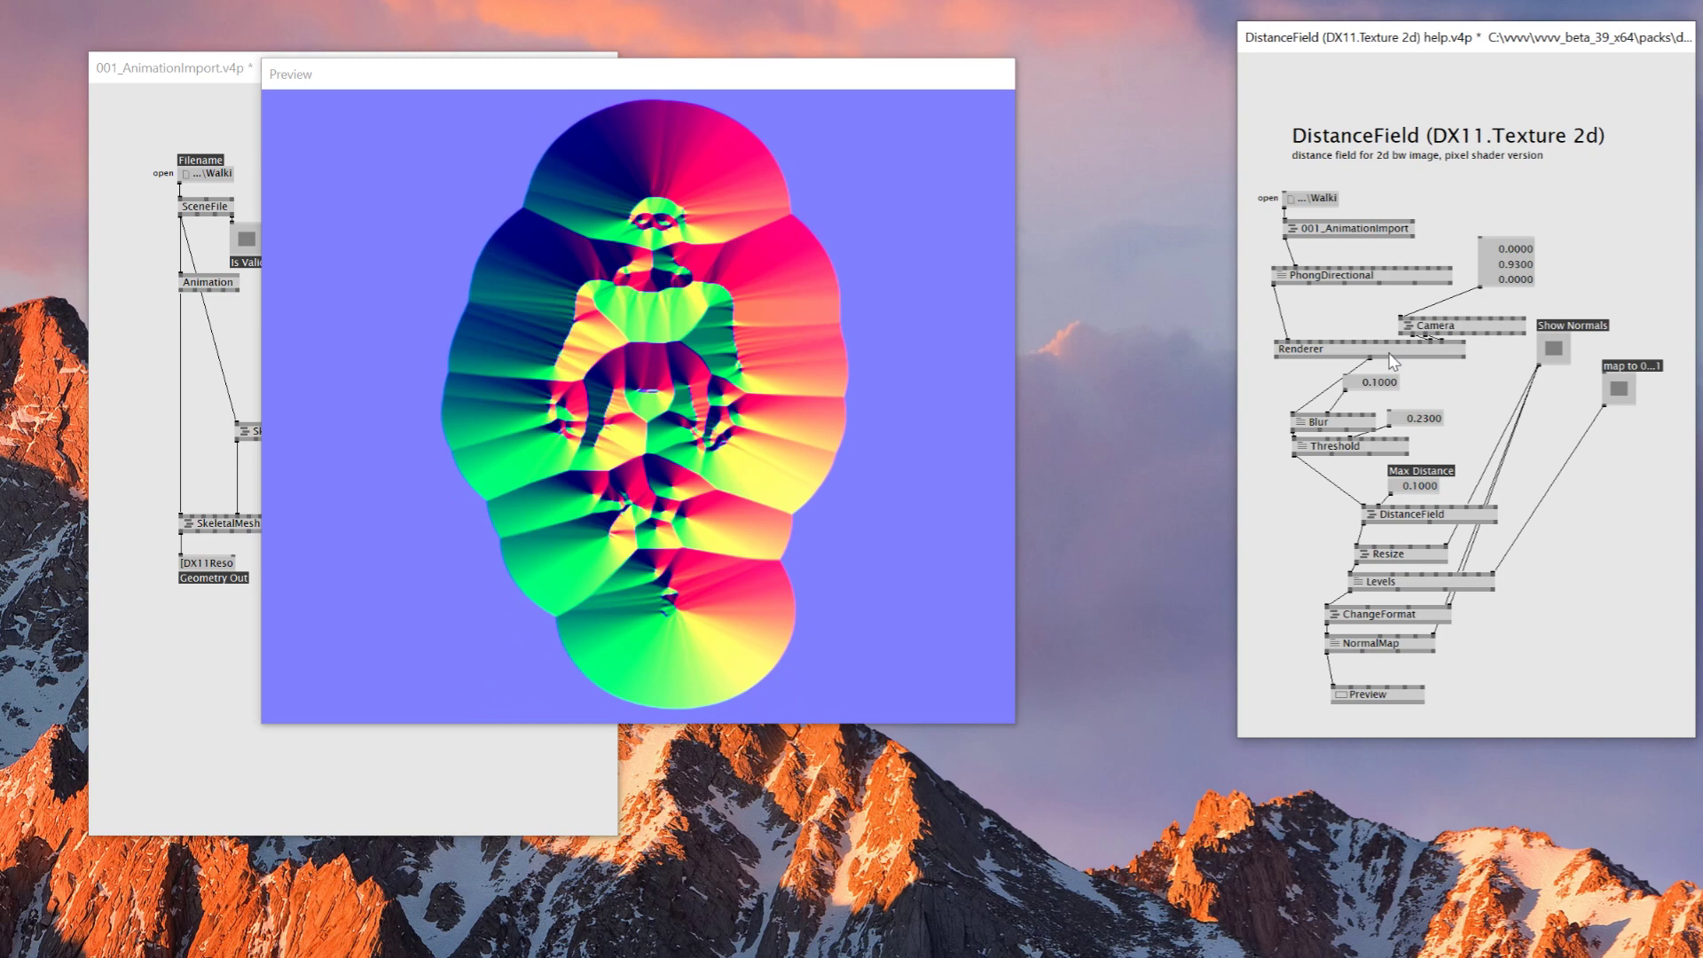
# Raise the Blur value box to 0.17.
pyautogui.moveTo(1379, 382); pyautogui.dragTo(1385, 374)
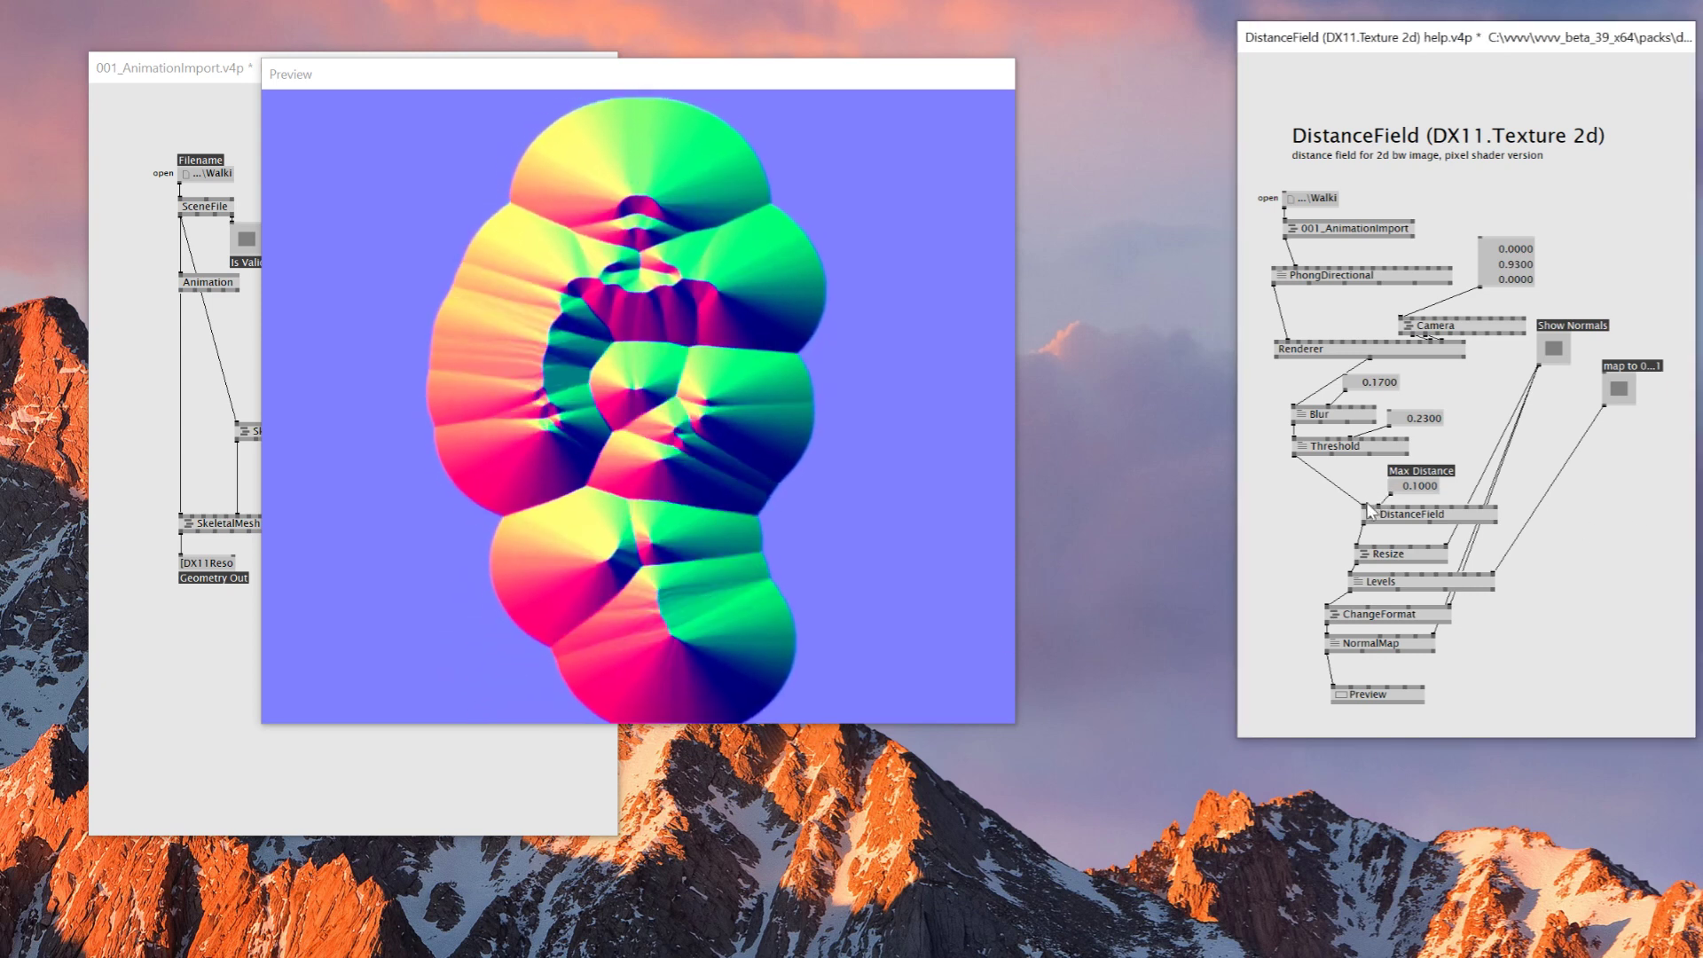
# Adjust the Threshold value box toward 0.08.
pyautogui.click(1412, 513)
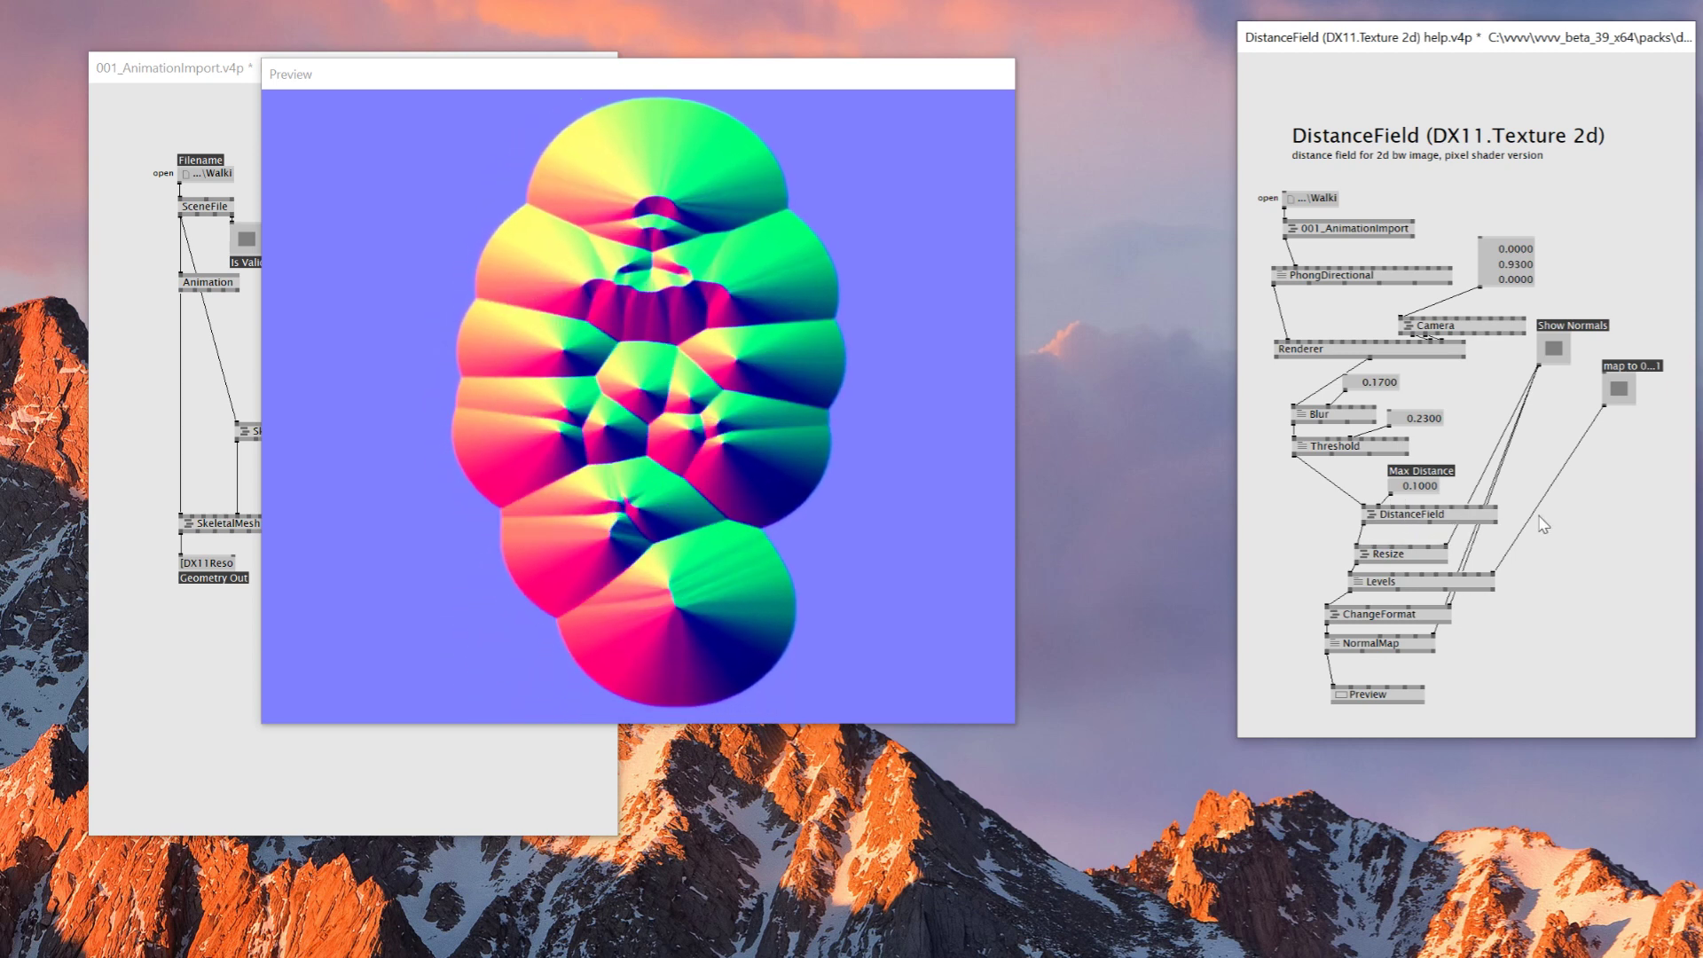
pyautogui.moveTo(1298, 461)
pyautogui.write('Blend')
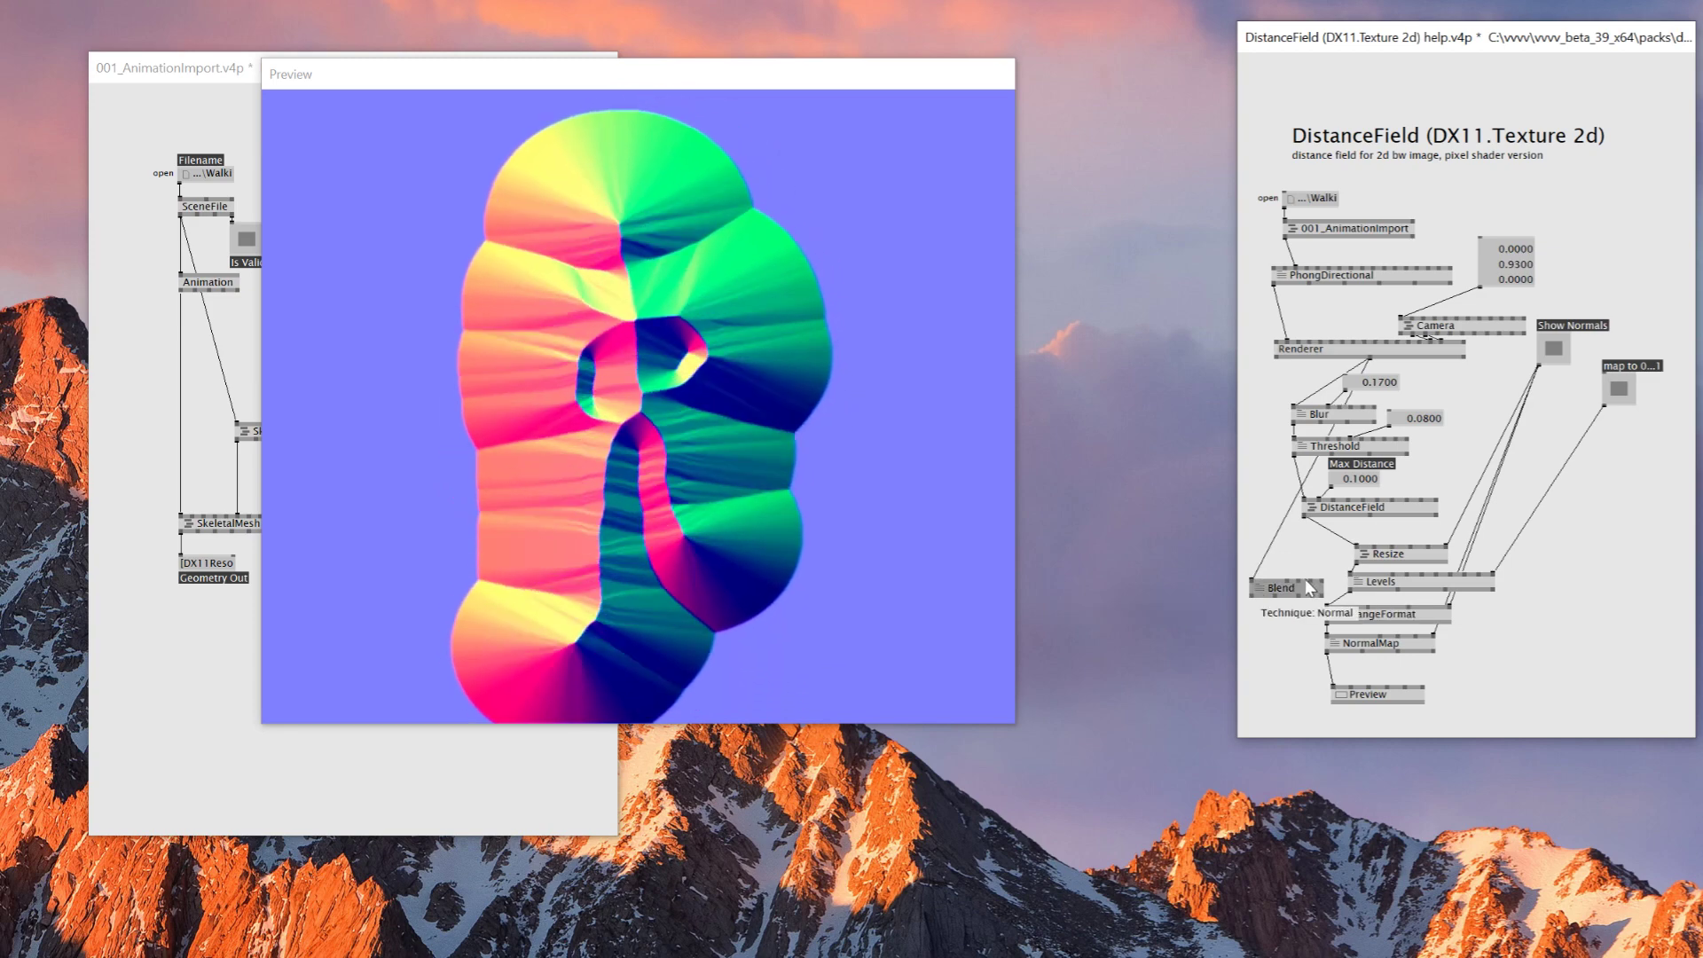
# Add an HSCB node and switch the Blend technique to Subtract.
pyautogui.write('hs')
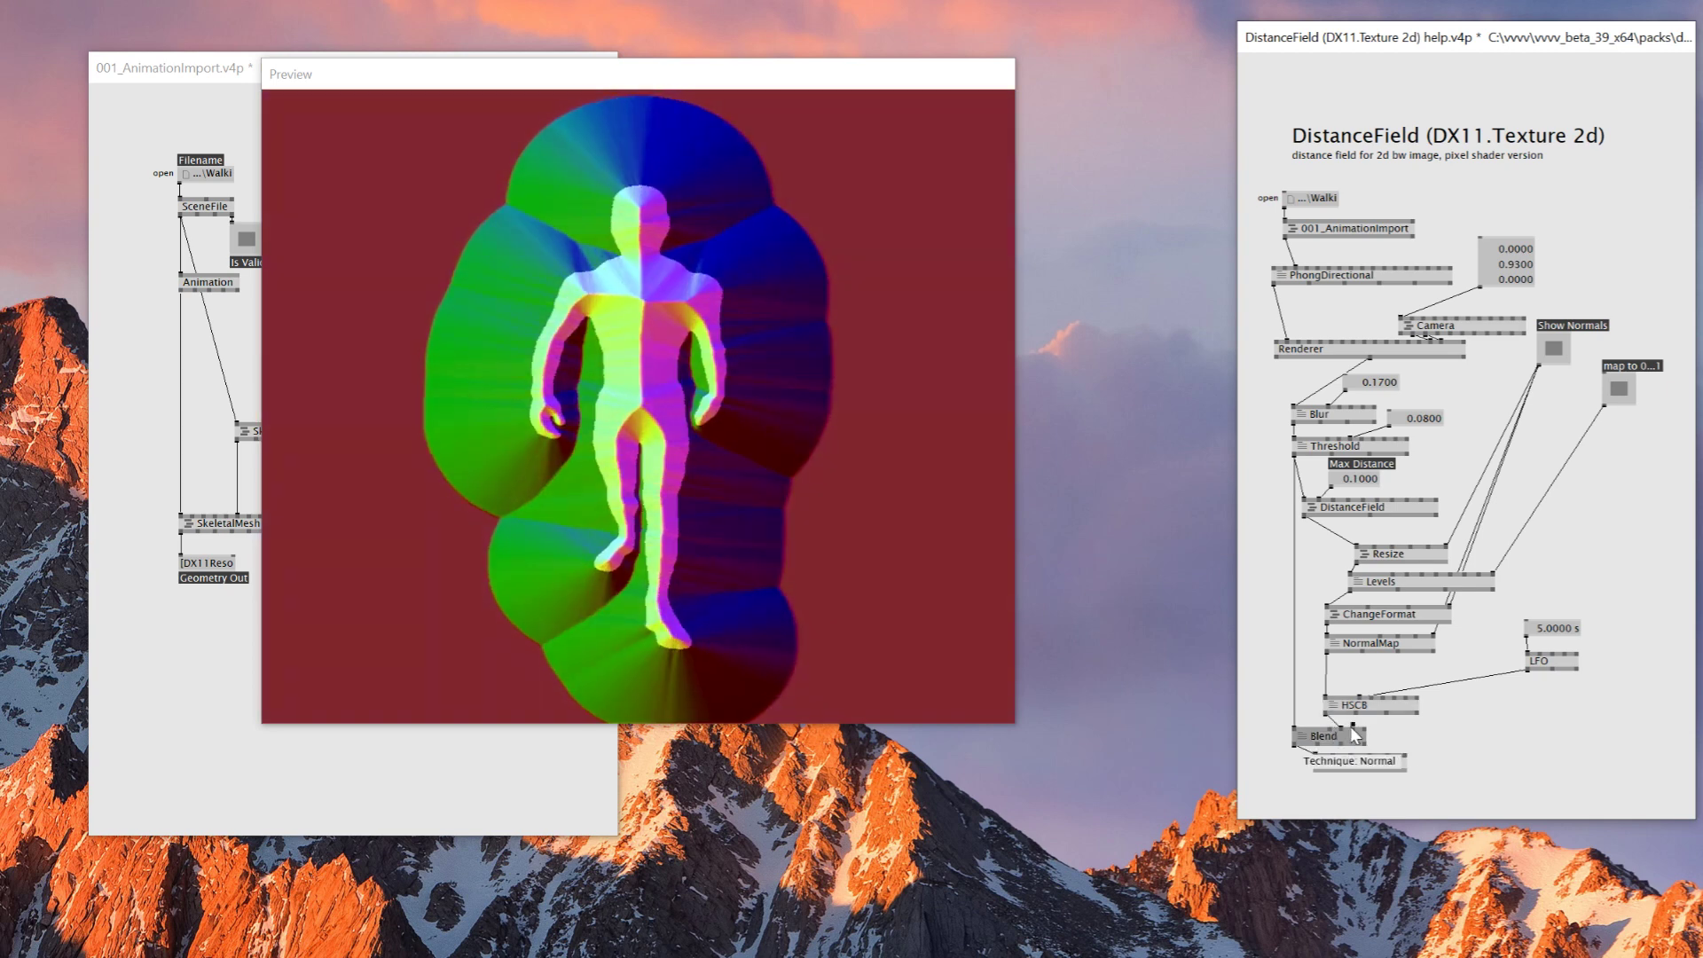
pyautogui.click(1352, 737)
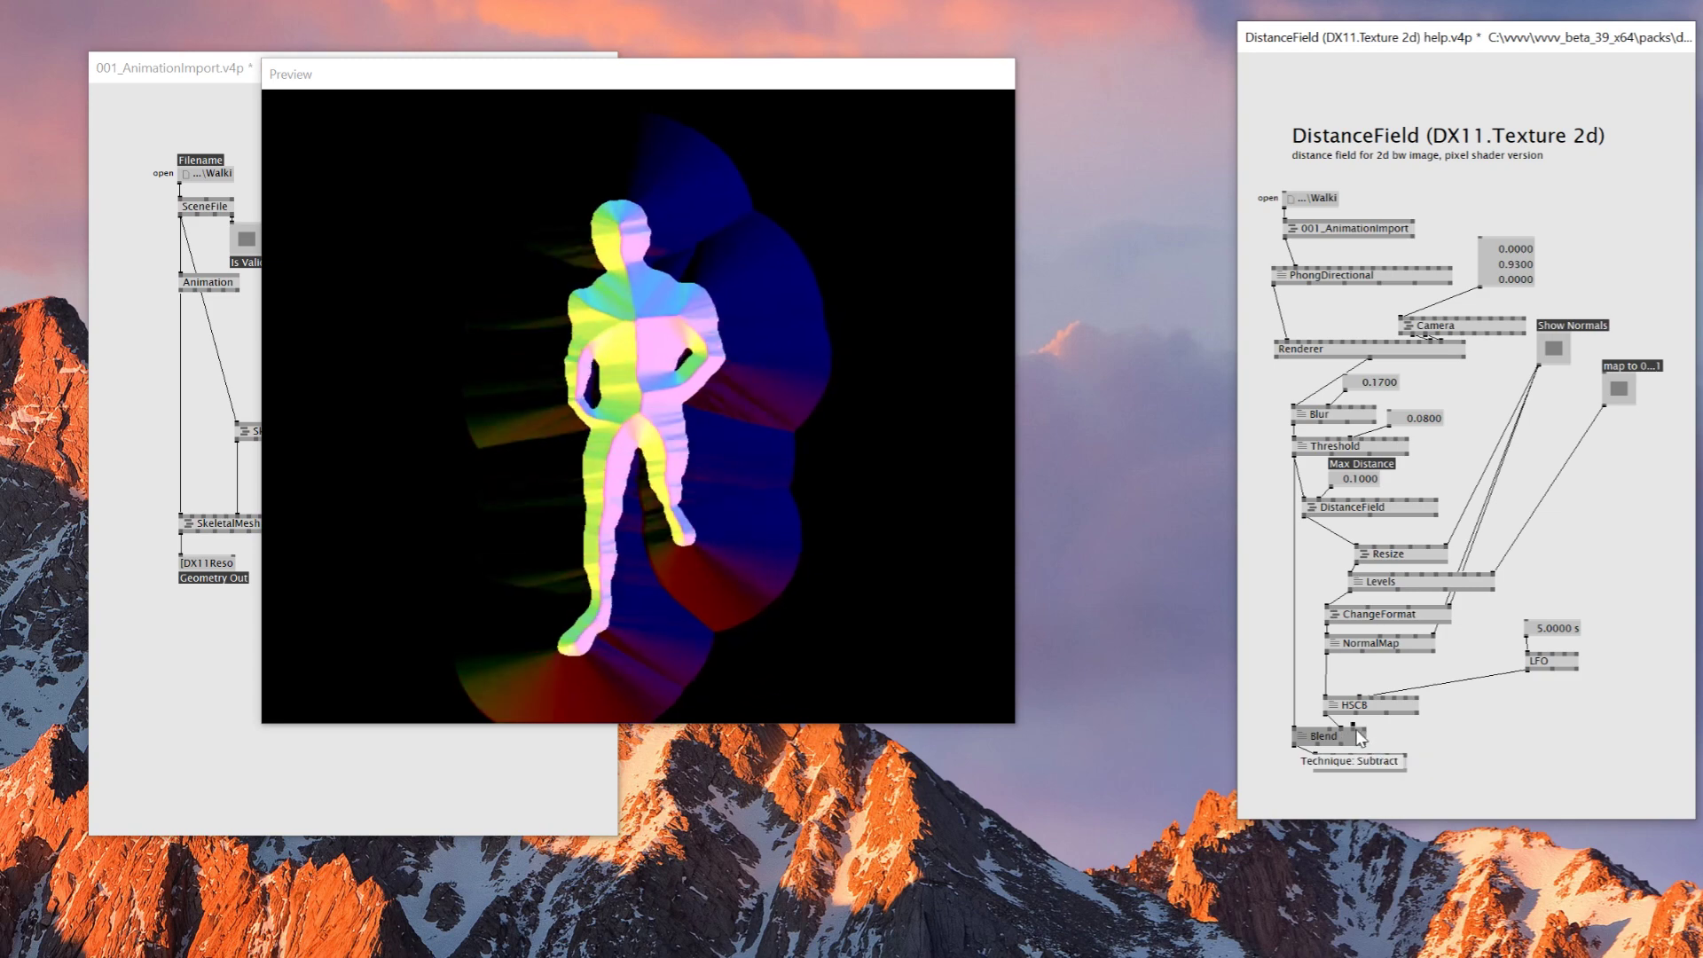